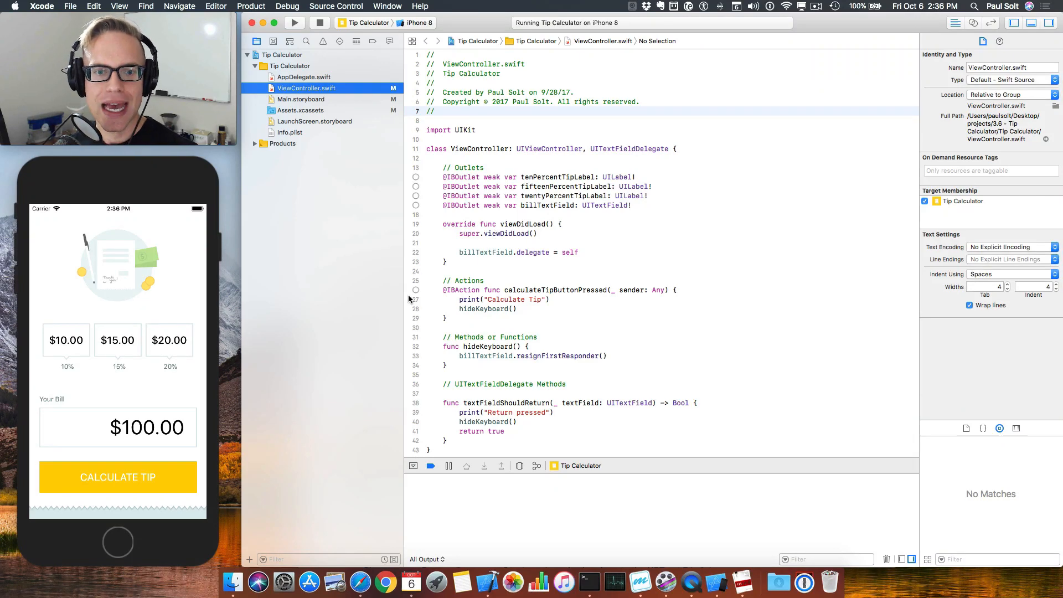
- Show and dismiss the tip app's bill-field keyboard twice, logging 'Return pressed' each time
click(157, 440)
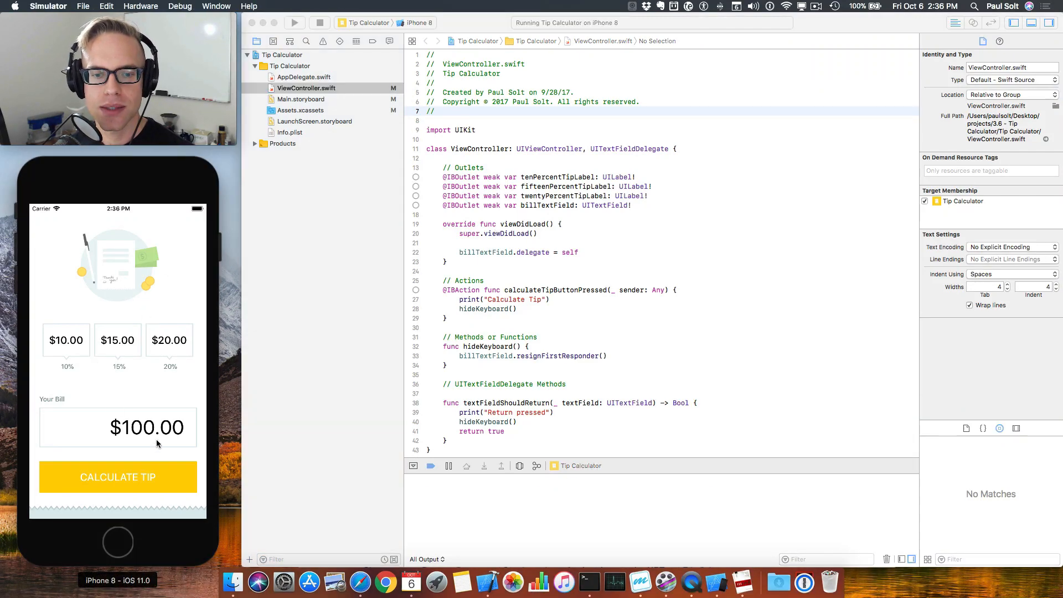
click(146, 427)
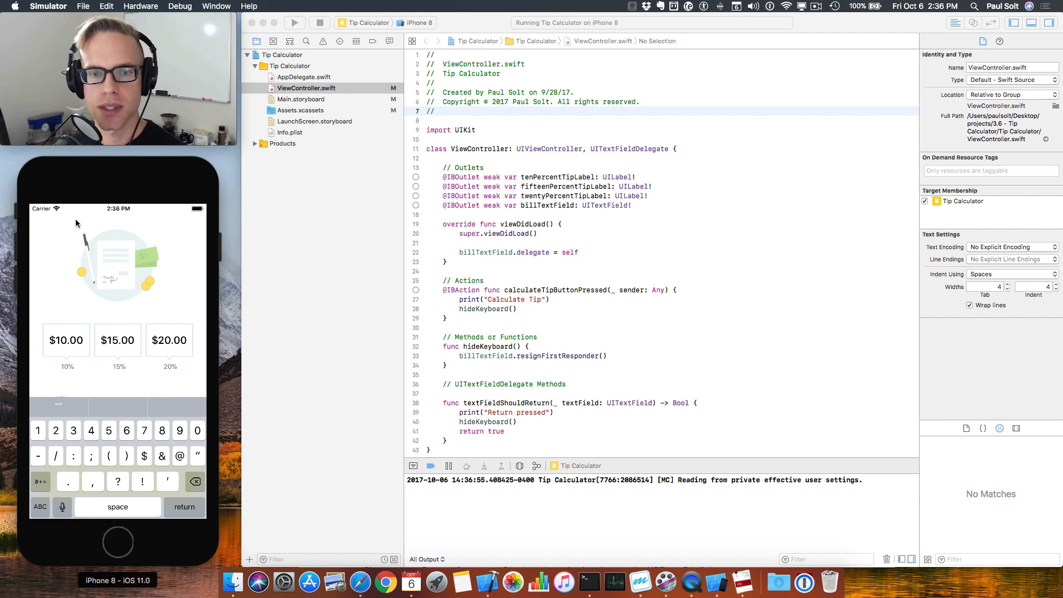
click(184, 507)
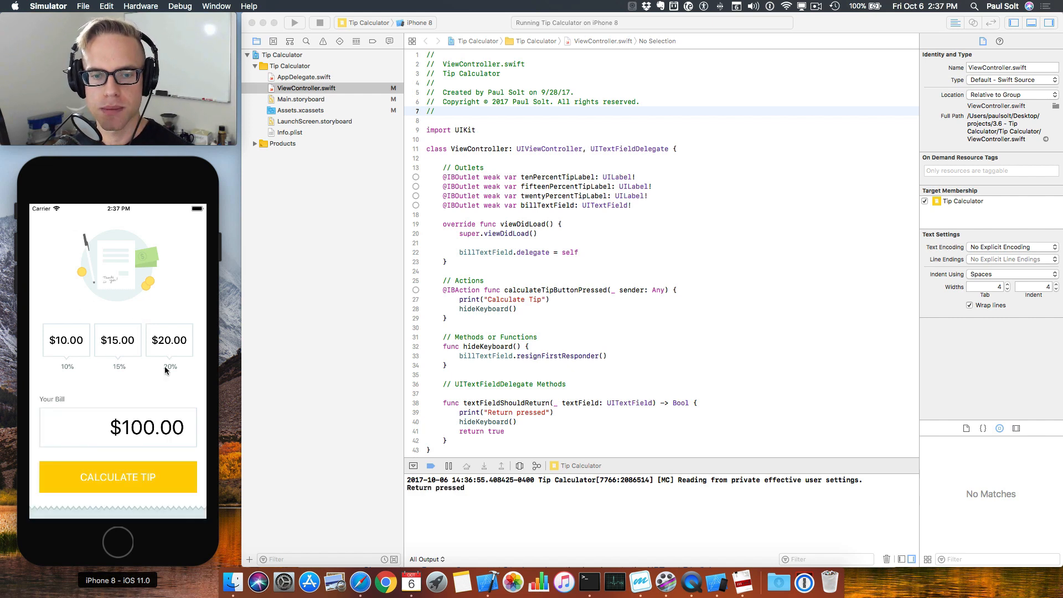
mouse_move(129, 473)
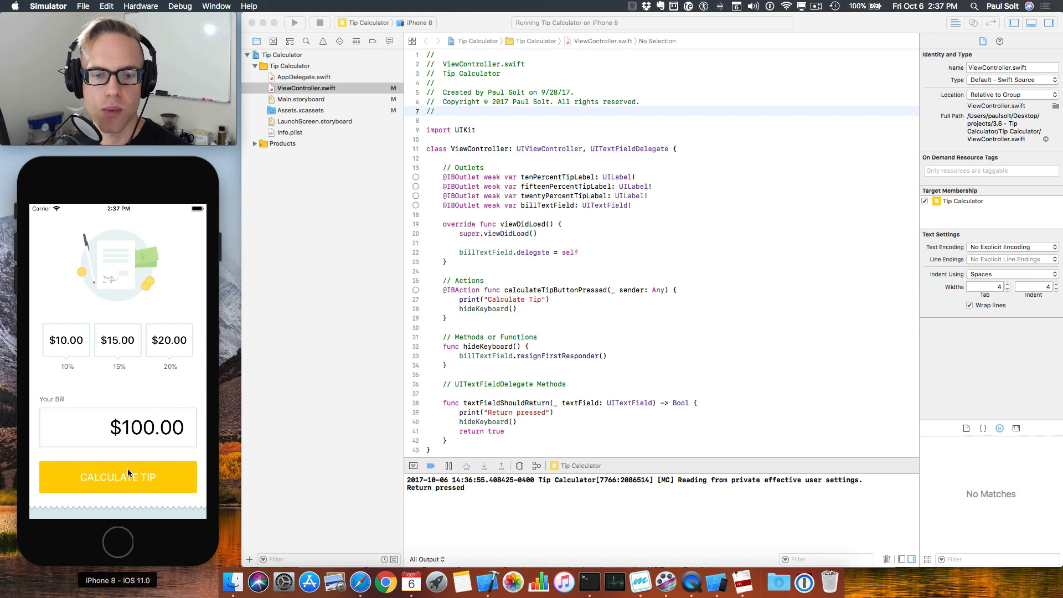
click(118, 427)
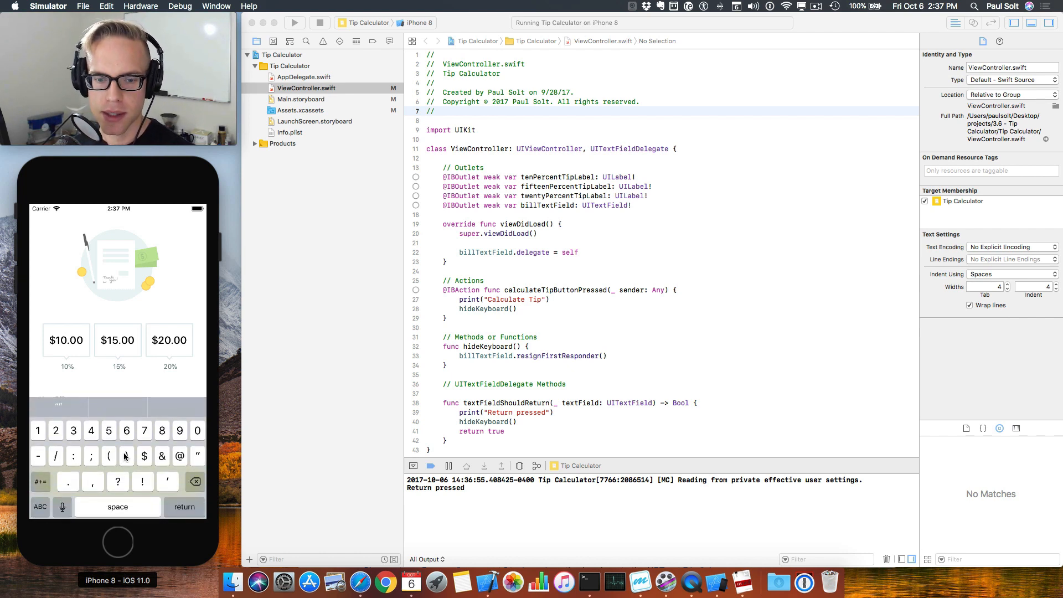
click(184, 506)
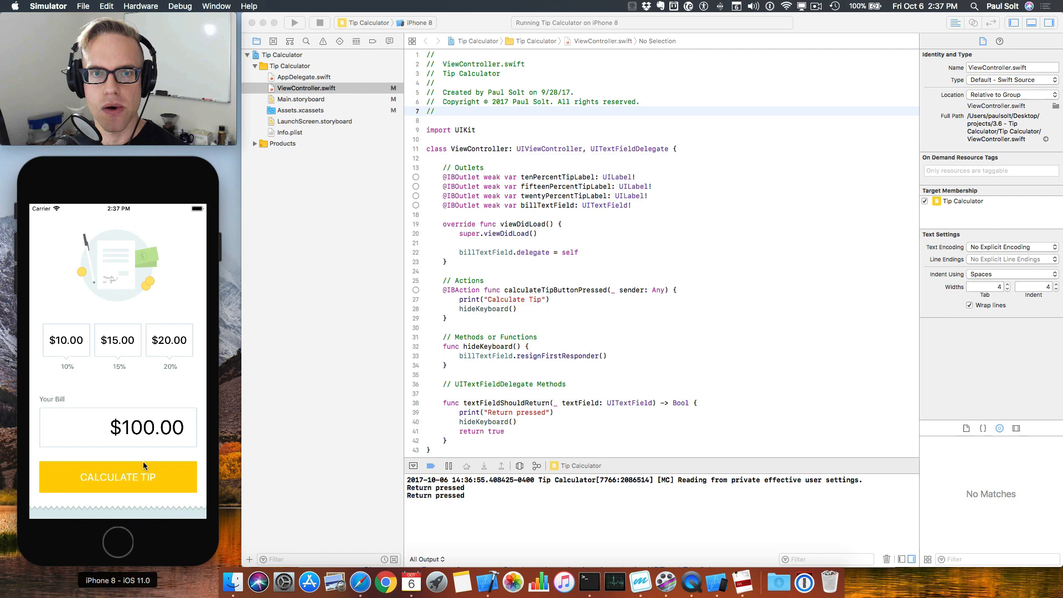
mouse_move(145, 332)
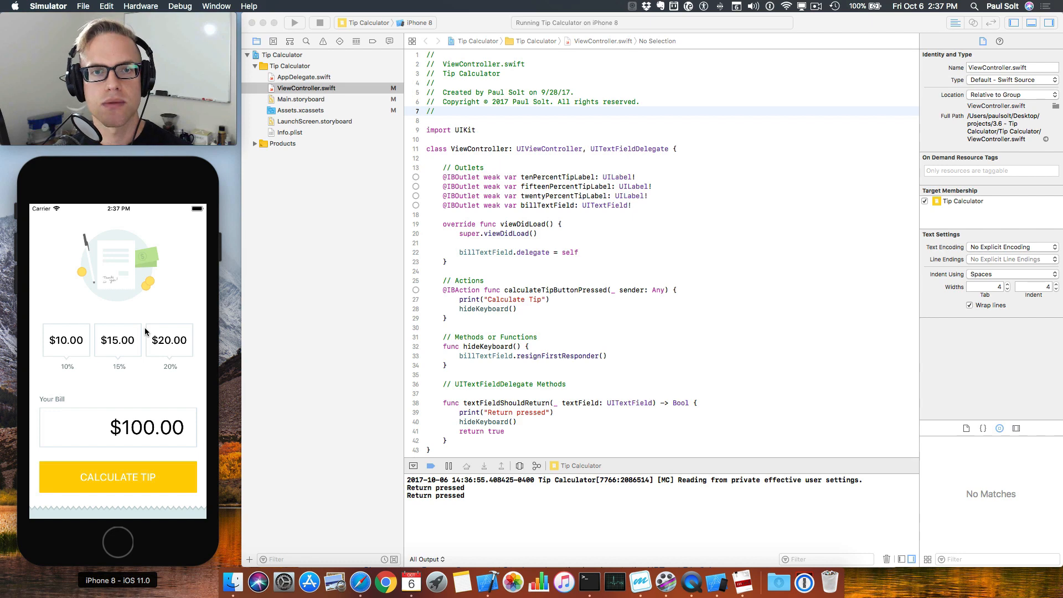
mouse_move(232, 507)
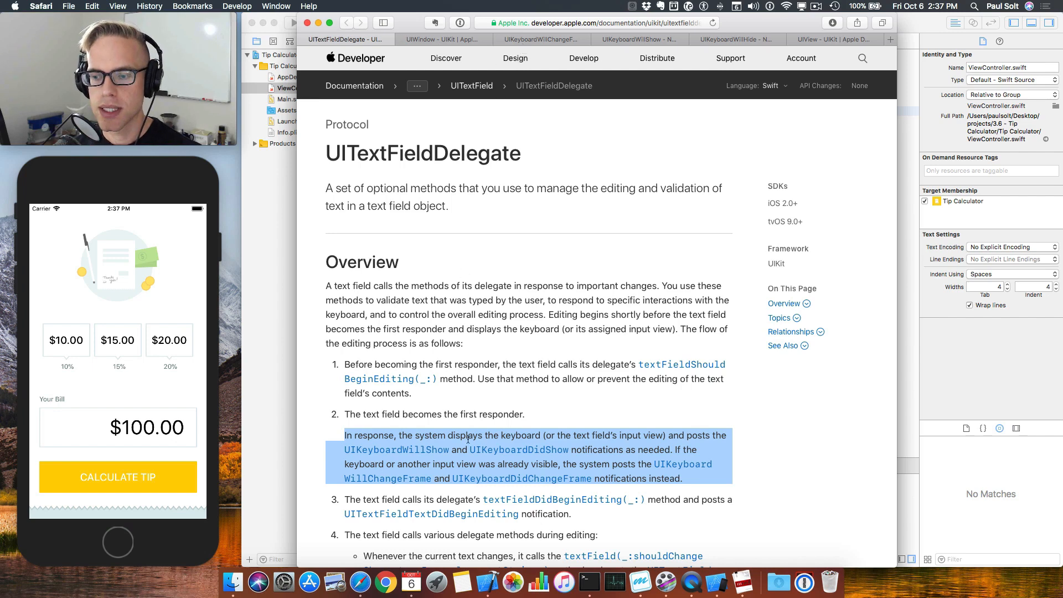
- Read Apple's UITextFieldDelegate docs on UIKeyboardWillShow and UIKeyboardWillChangeFrame notifications in Safari
click(481, 464)
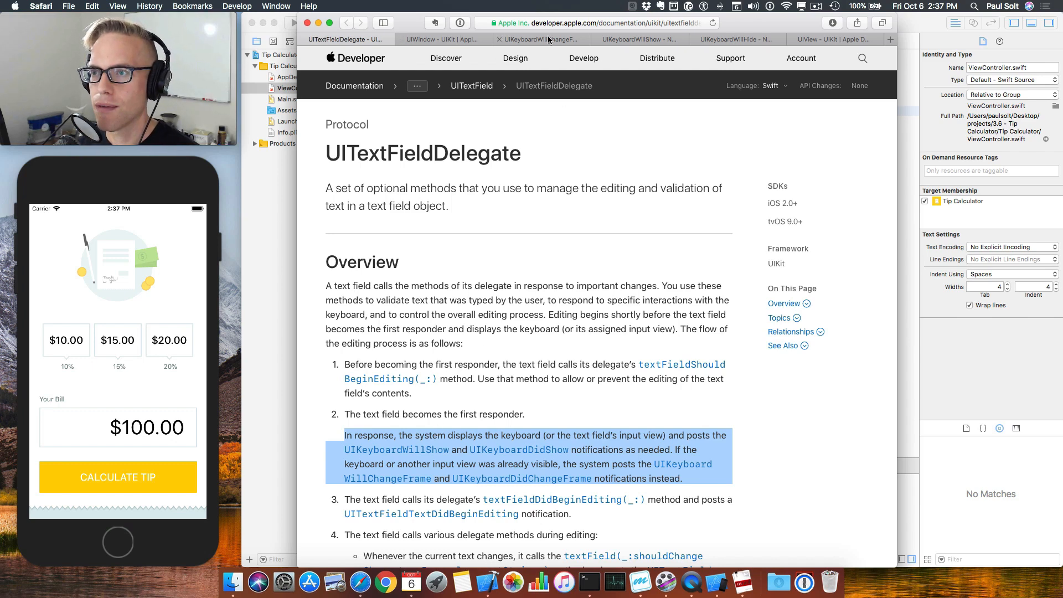
click(637, 40)
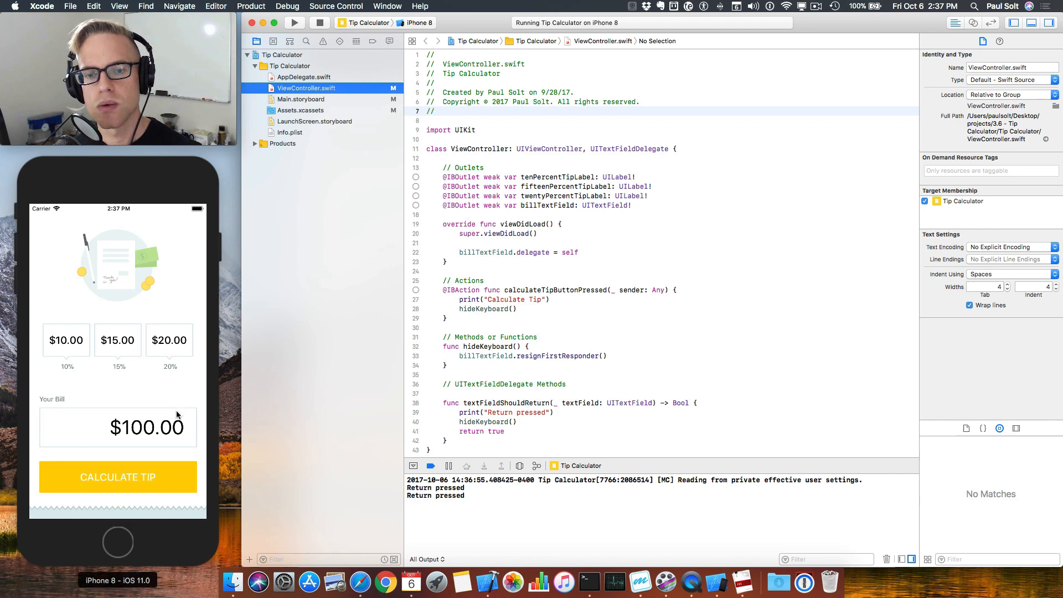
- Bring up the simulator keyboard via the bill field and add blank lines after hideKeyboard()
click(118, 427)
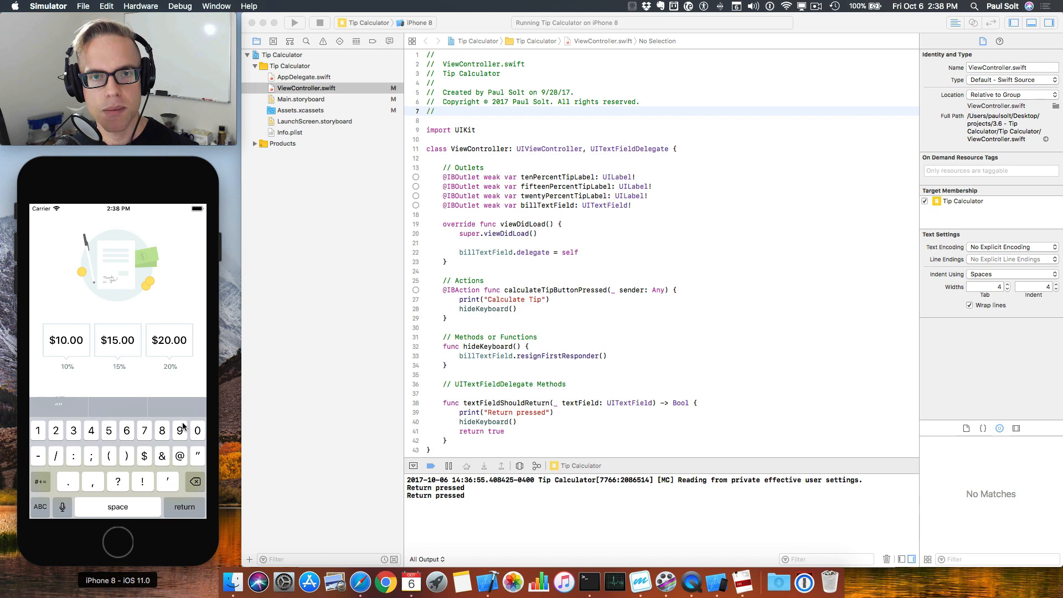
mouse_move(146, 404)
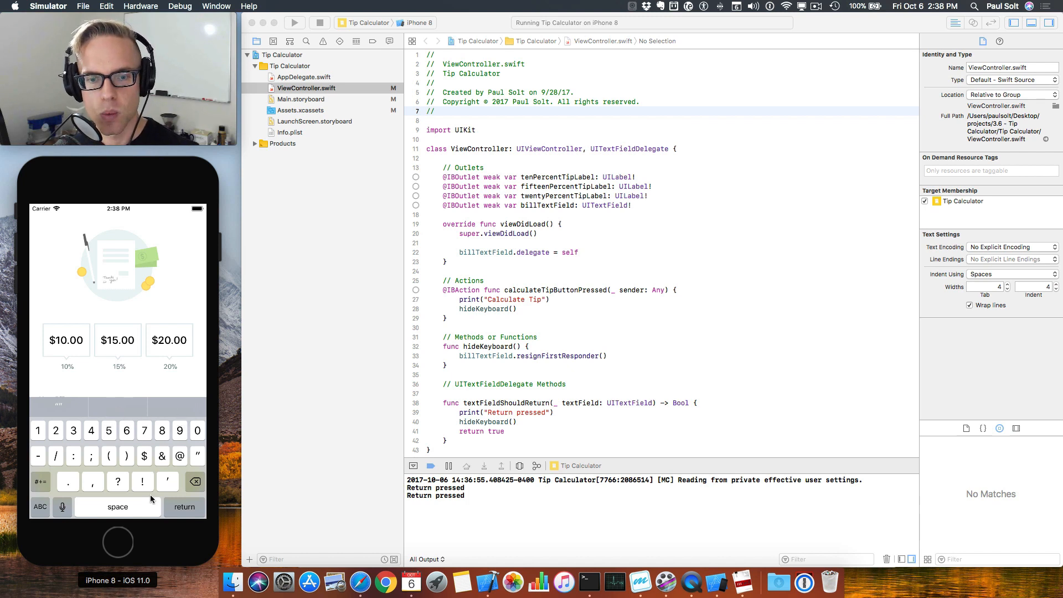
mouse_move(150, 533)
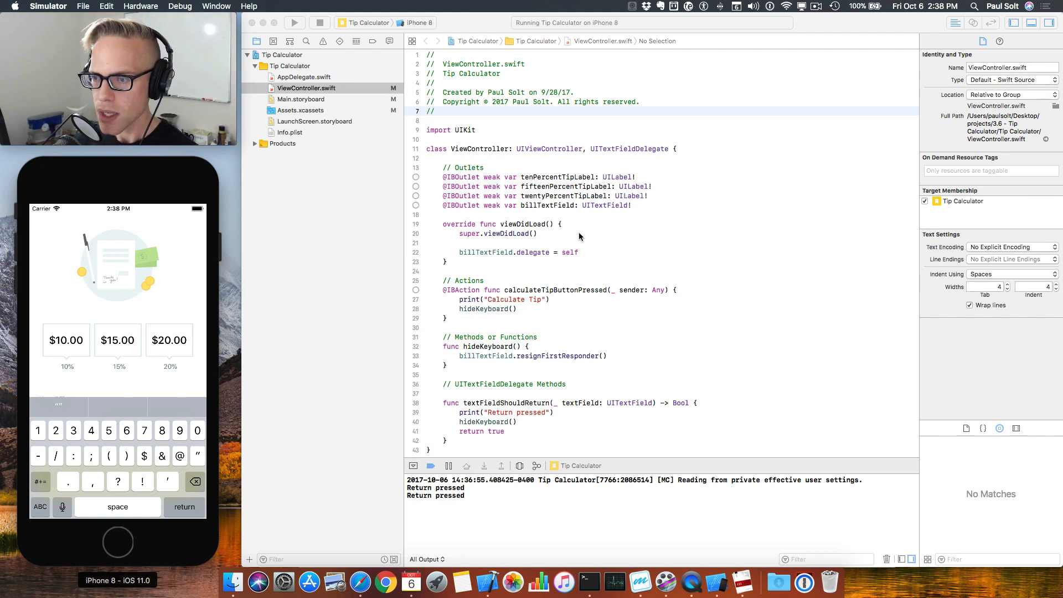
mouse_move(590, 276)
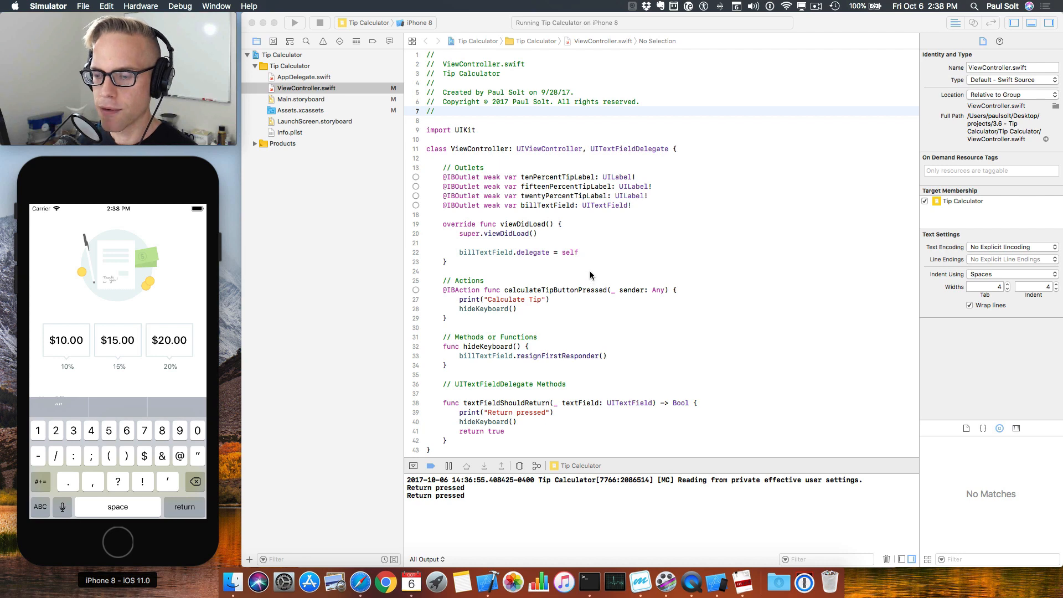
scroll(up, 3)
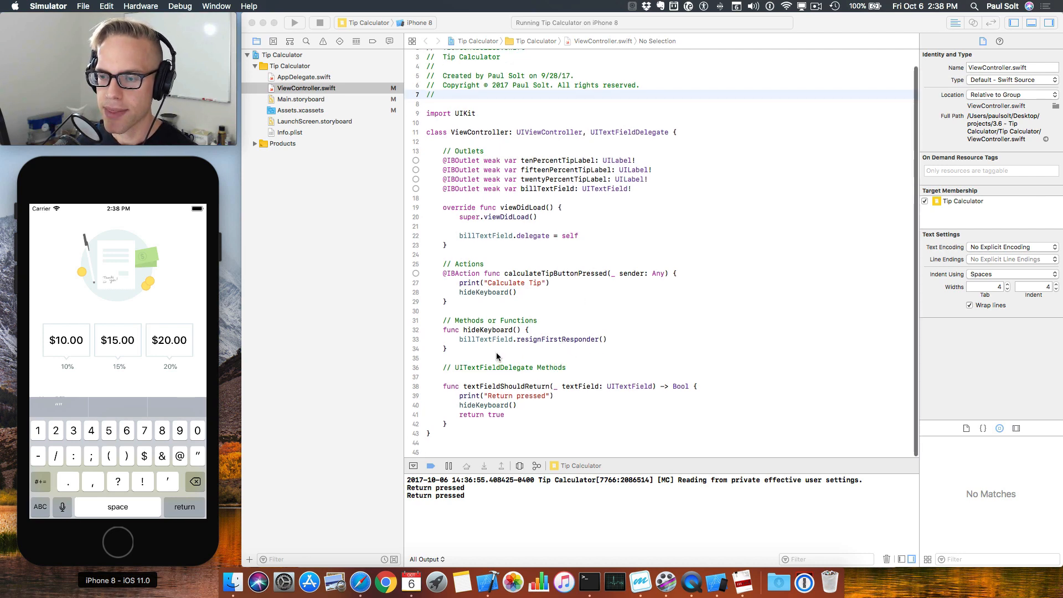
click(490, 351)
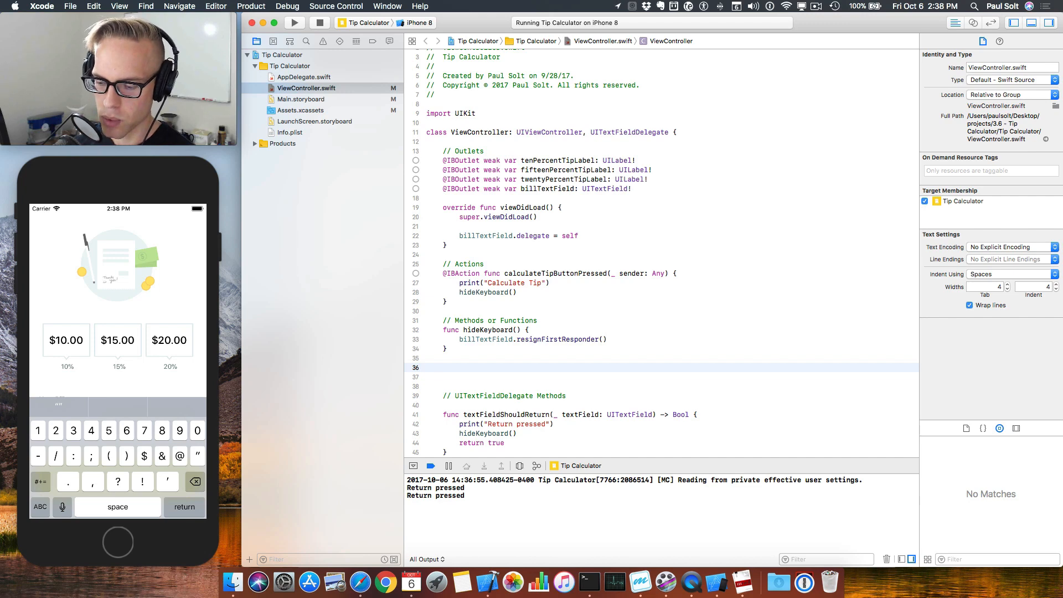
text(@objc func)
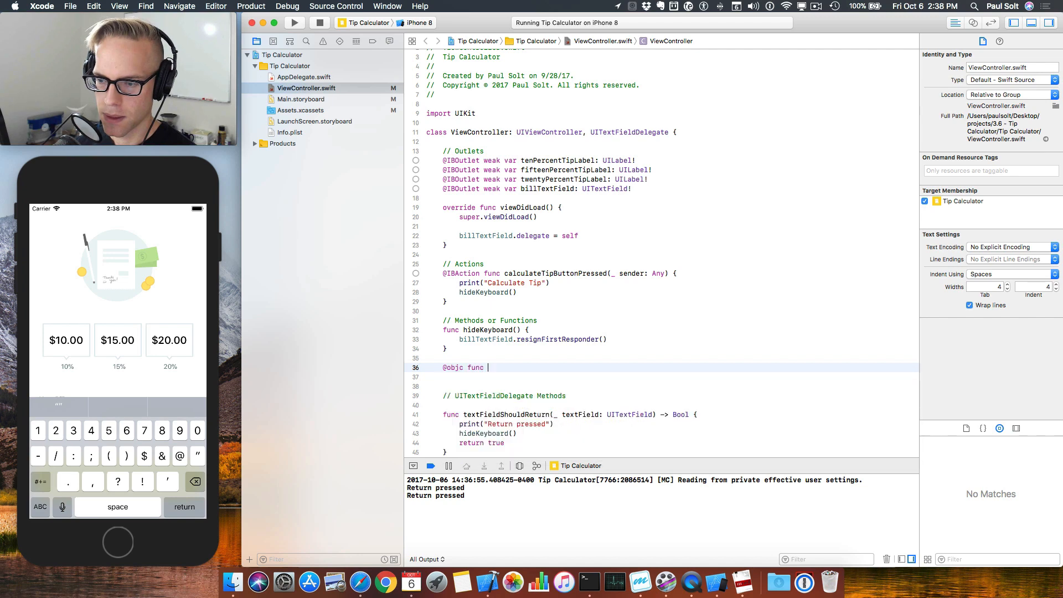
text(keyb)
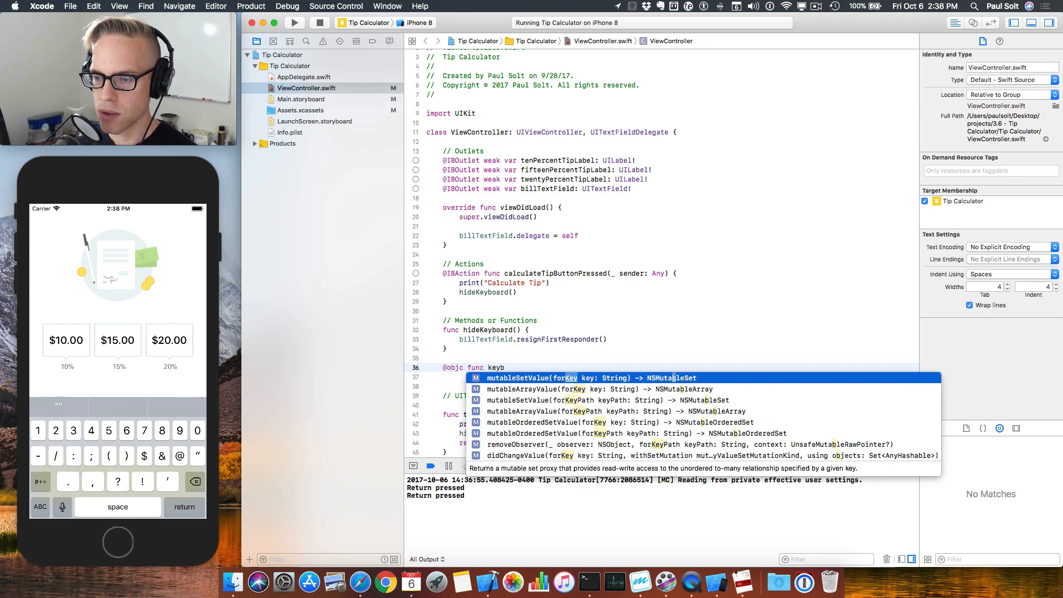
text(oard)
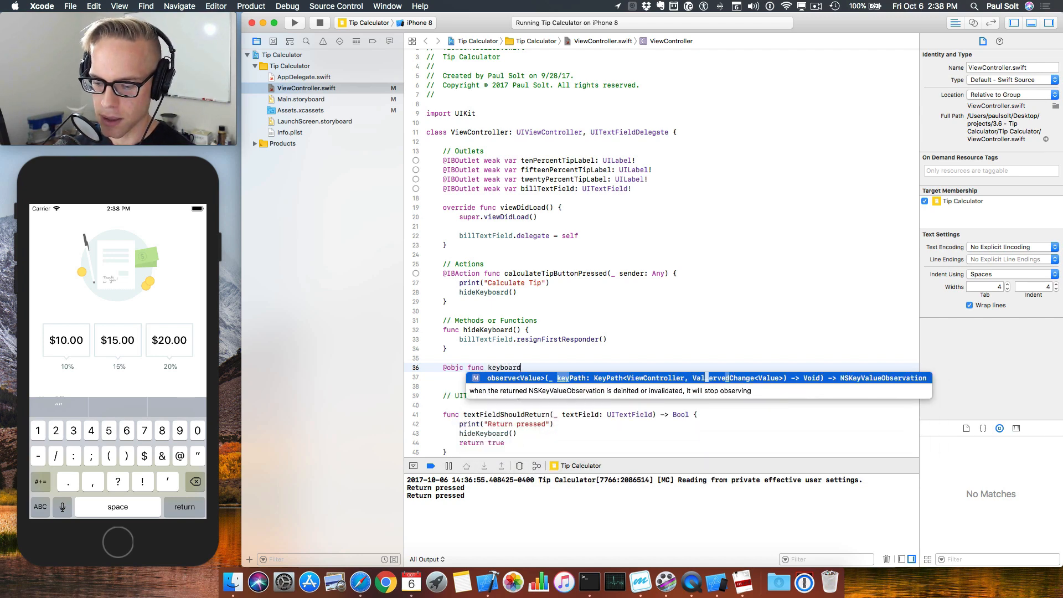
text(WillChange(notification:)
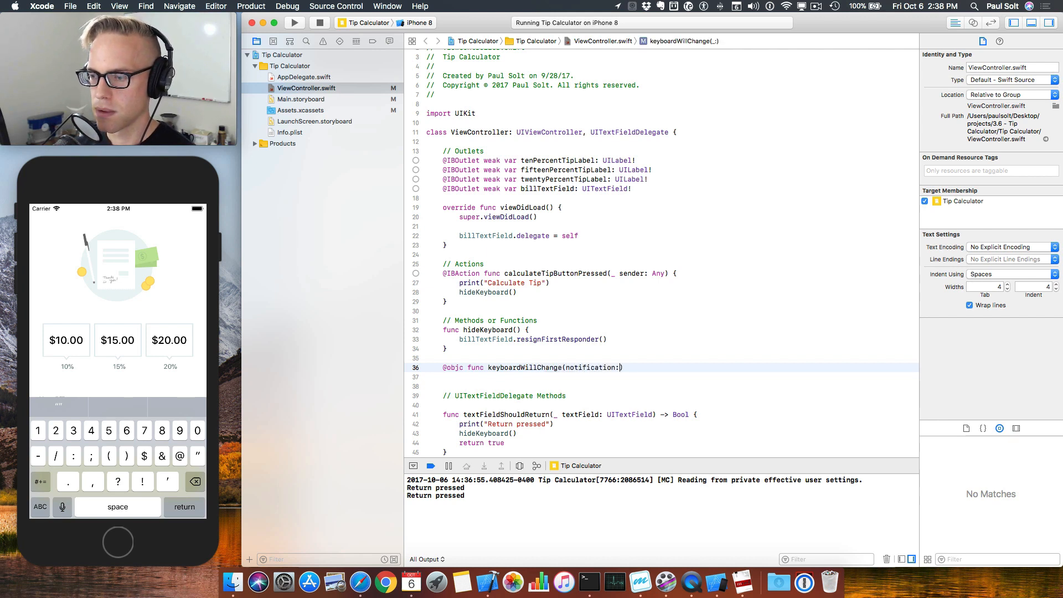
text(Noti)
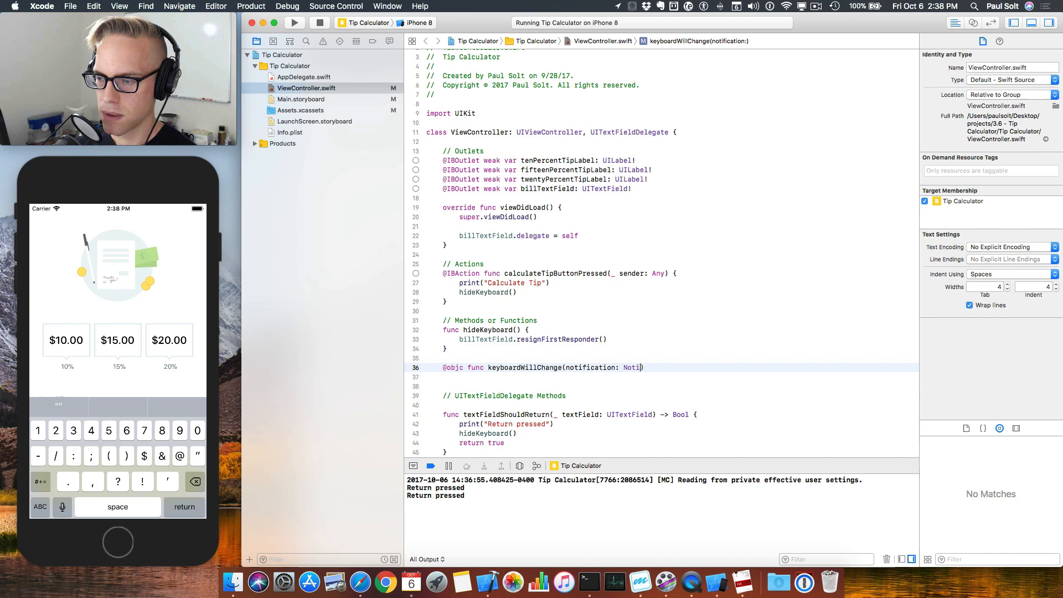
text(ficati)
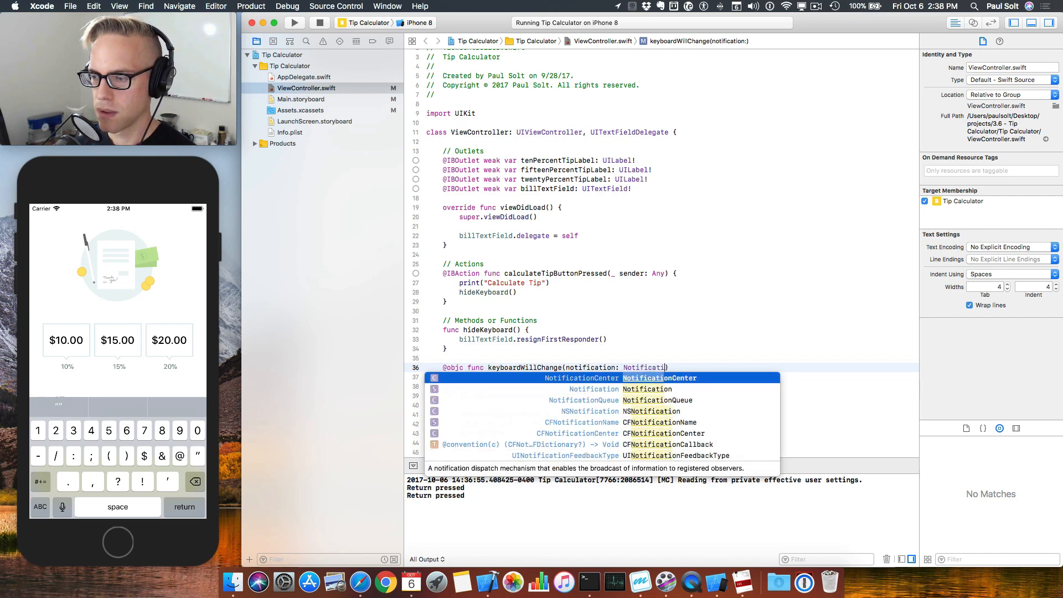
key(return)
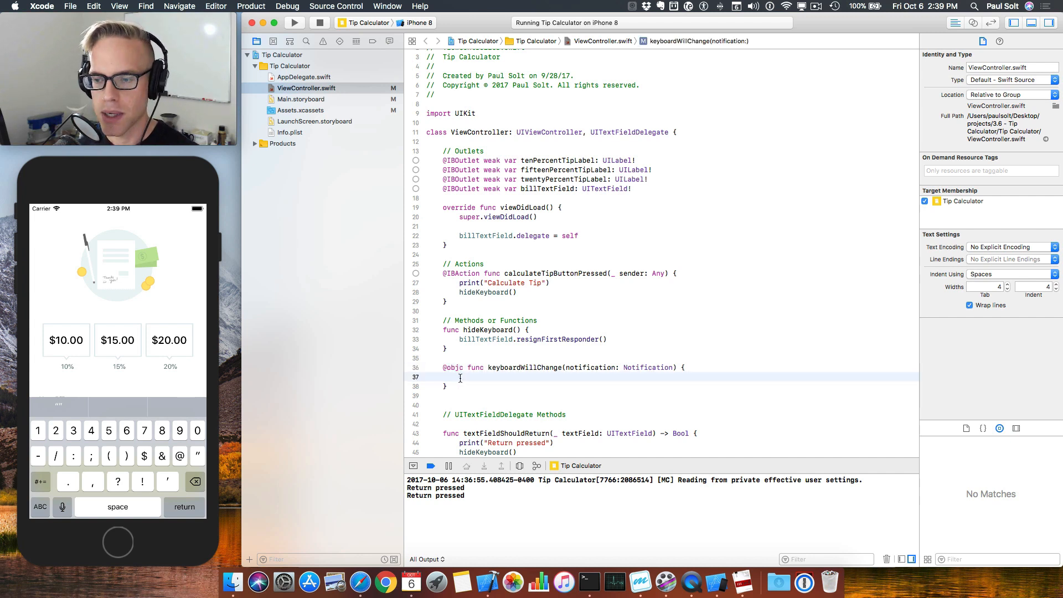
- Make keyboardWillChange print 'Keyboard will show: \(notification.name.rawValue)'
text(print("Keyboard will show:)
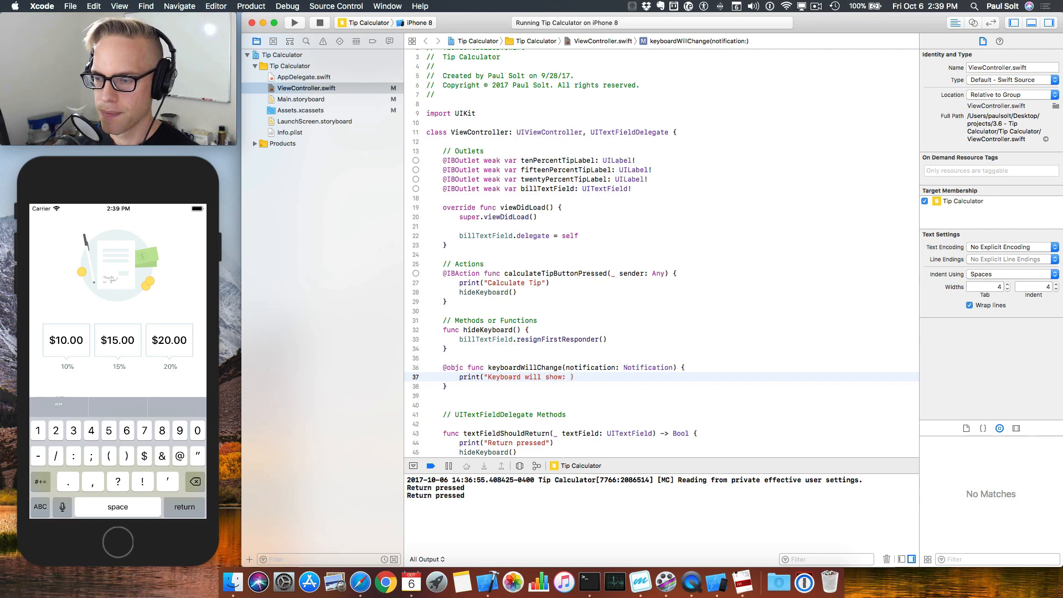
text(\()
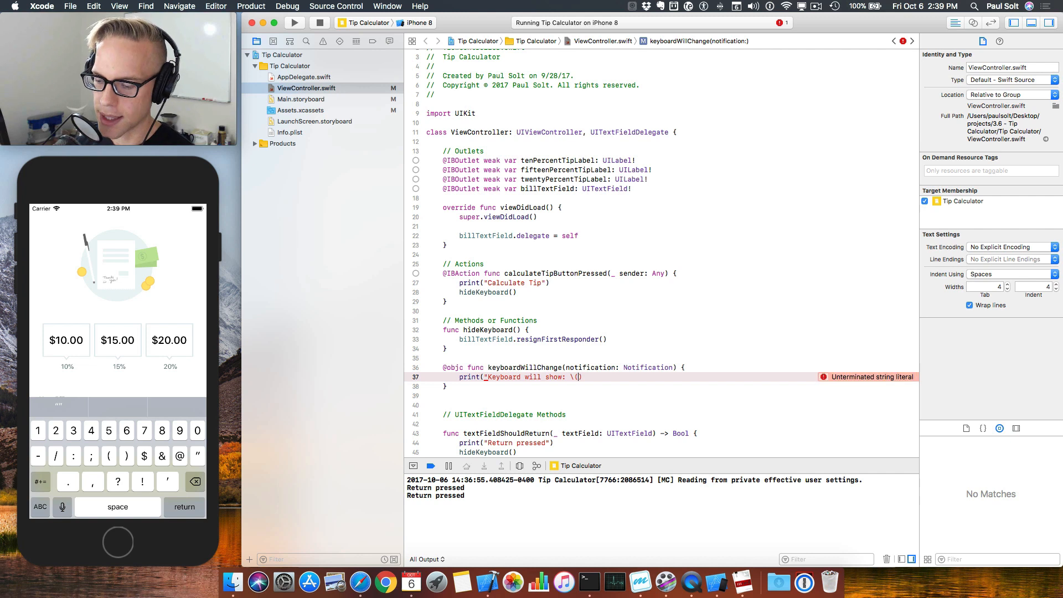
text(notification)
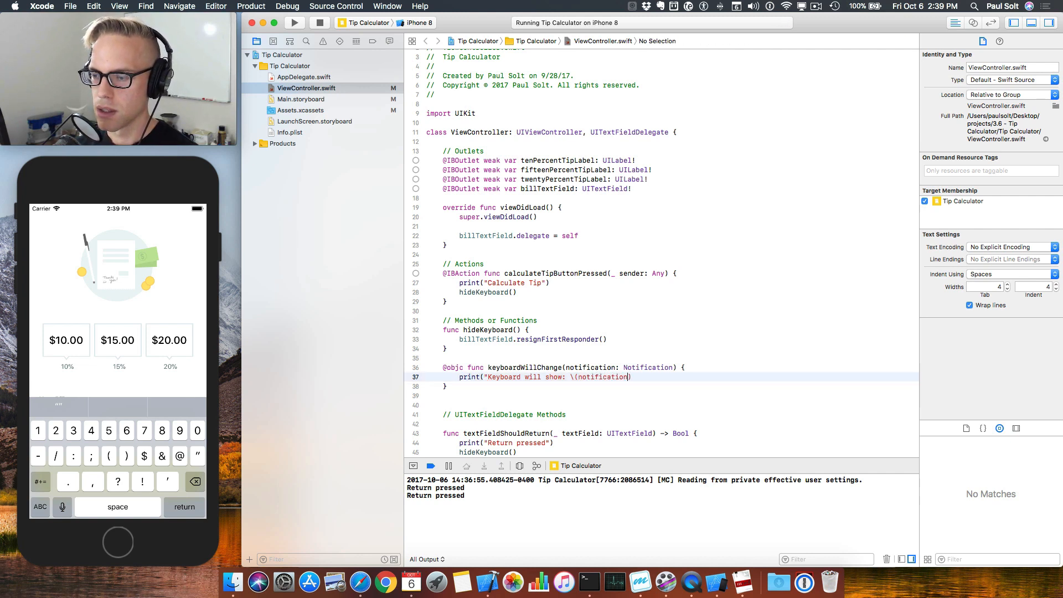
text(.name)
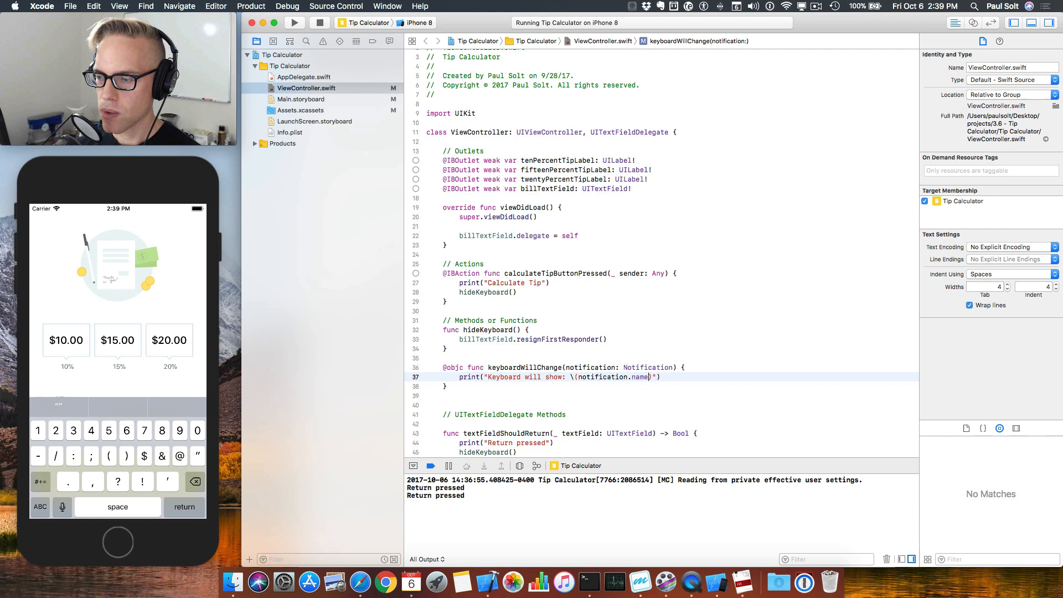
text(.rawValue)
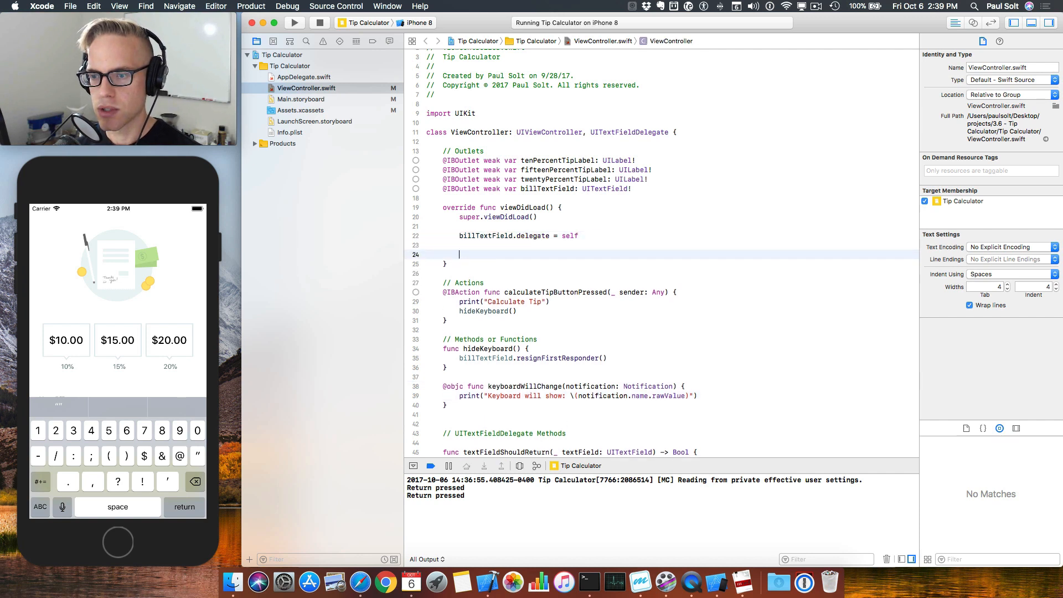
- Add a 'Listen for keyboard events' comment in viewDidLoad and hide the side panels
text(//)
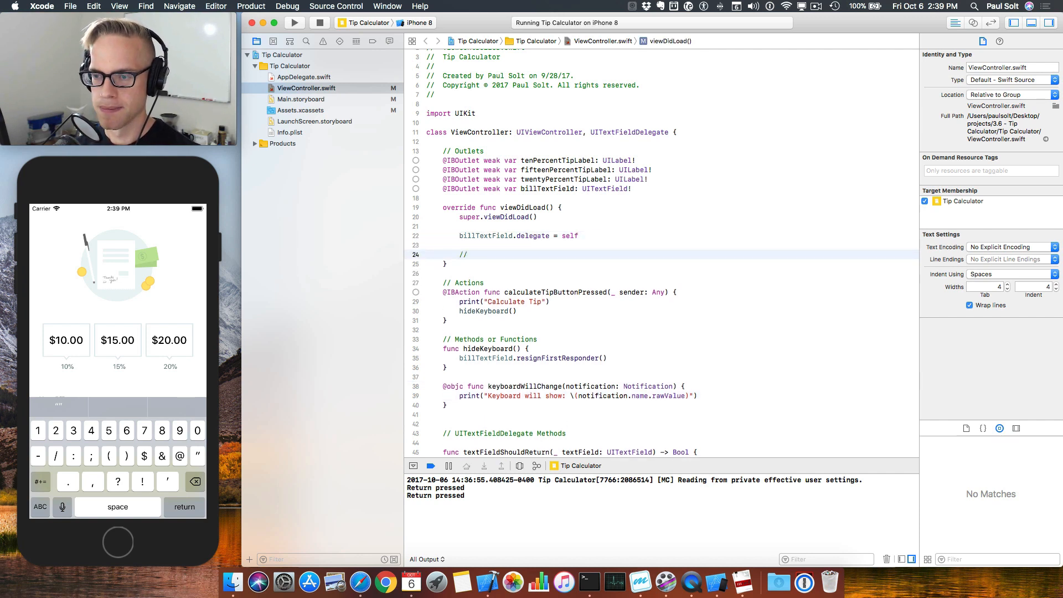
text(Listen for keyboard events)
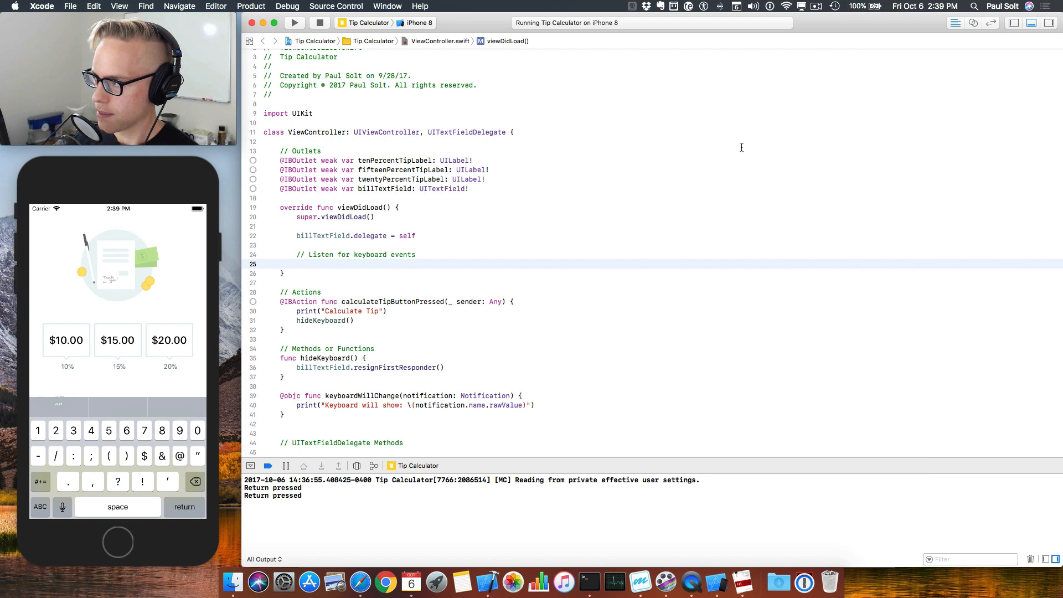
click(317, 265)
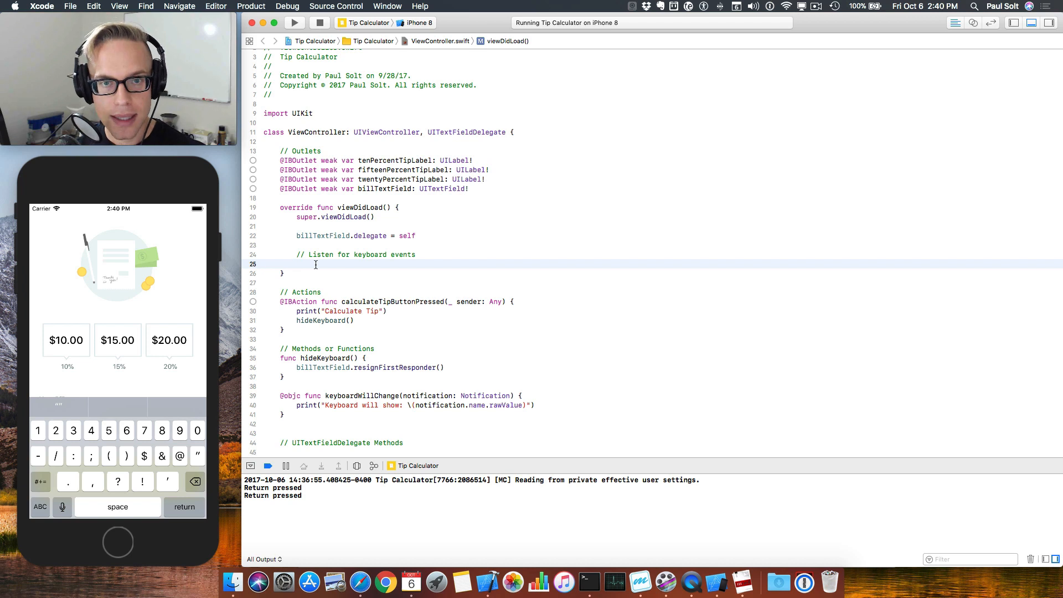
click(299, 263)
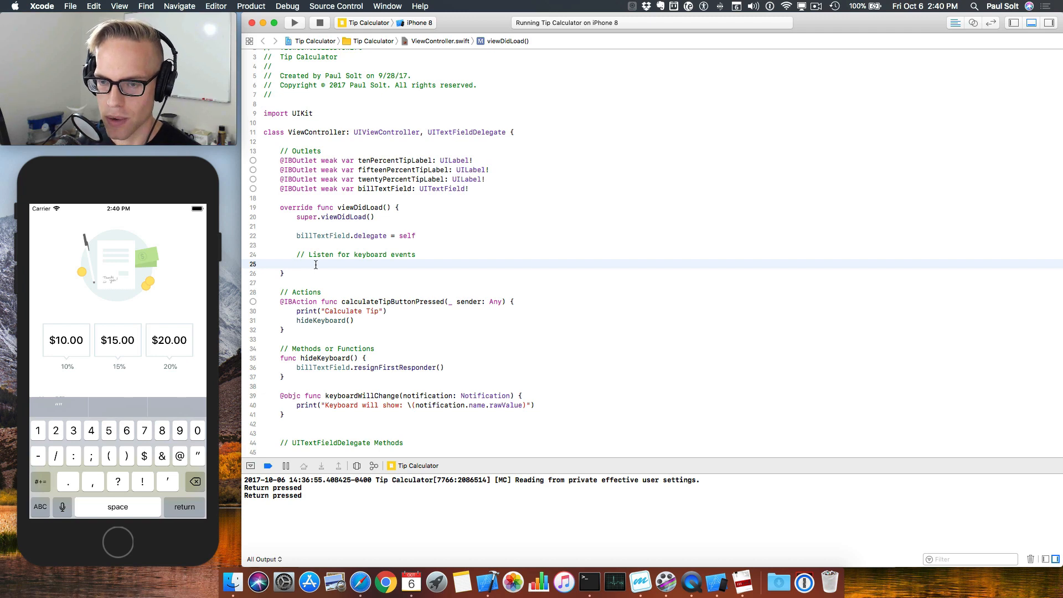
- Register keyboardWillChange as a NotificationCenter observer for UIKeyboardWillShow with object nil
text(NotificationCenter.)
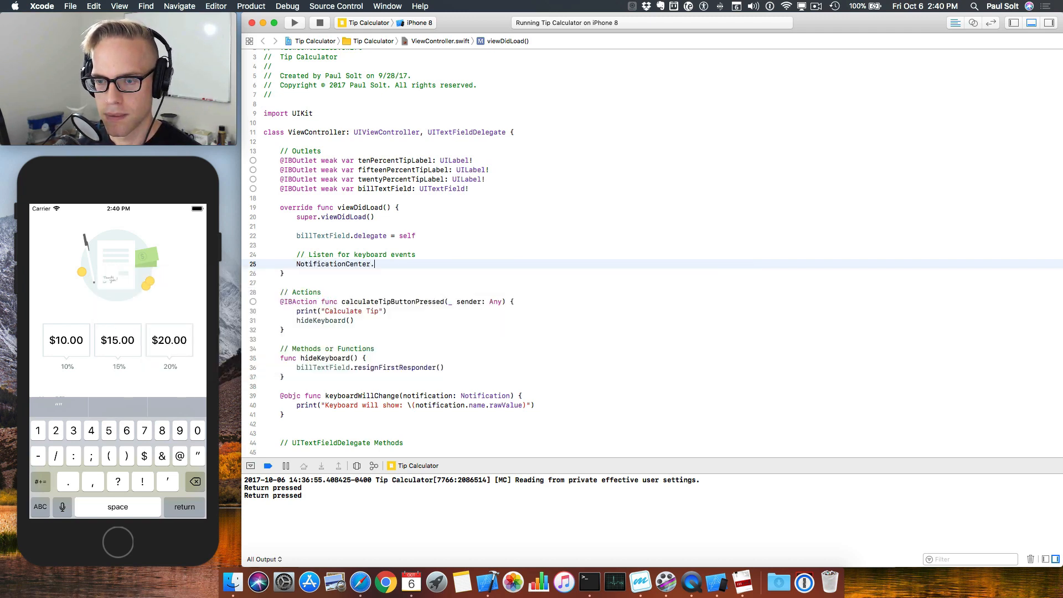
text(default)
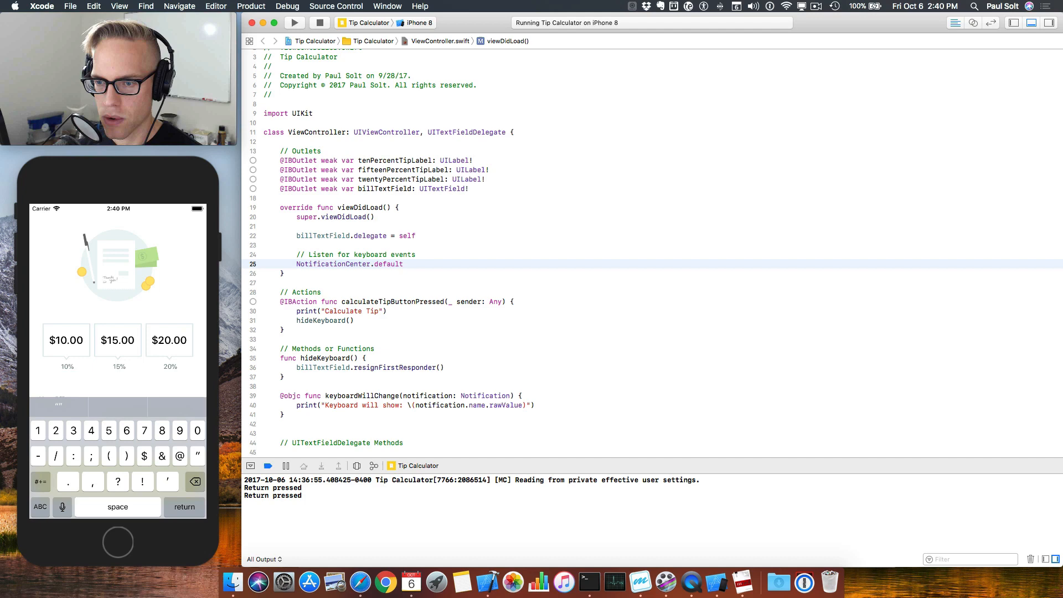
text(ad)
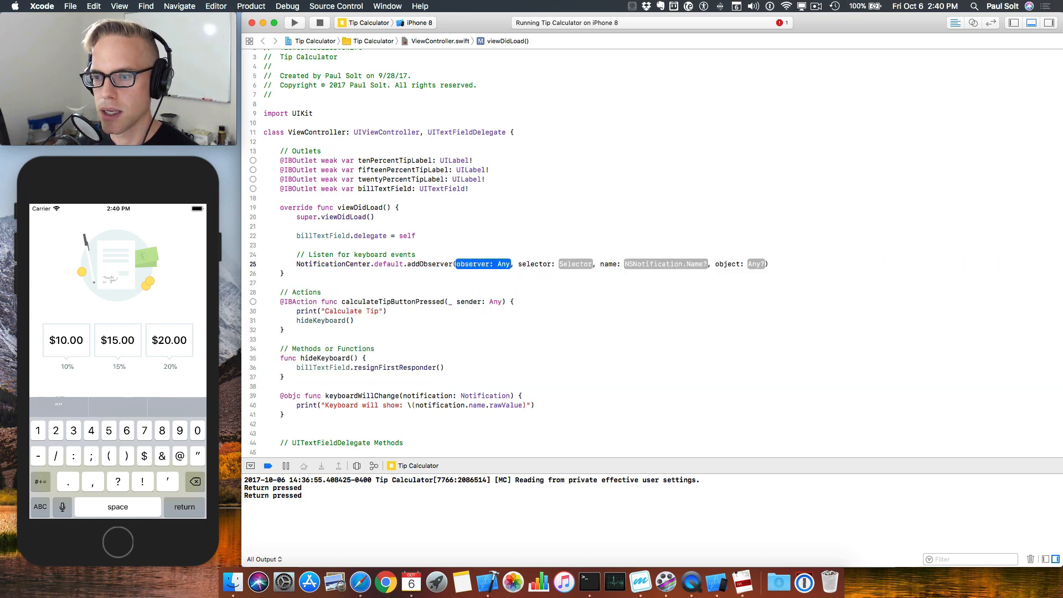
text(self)
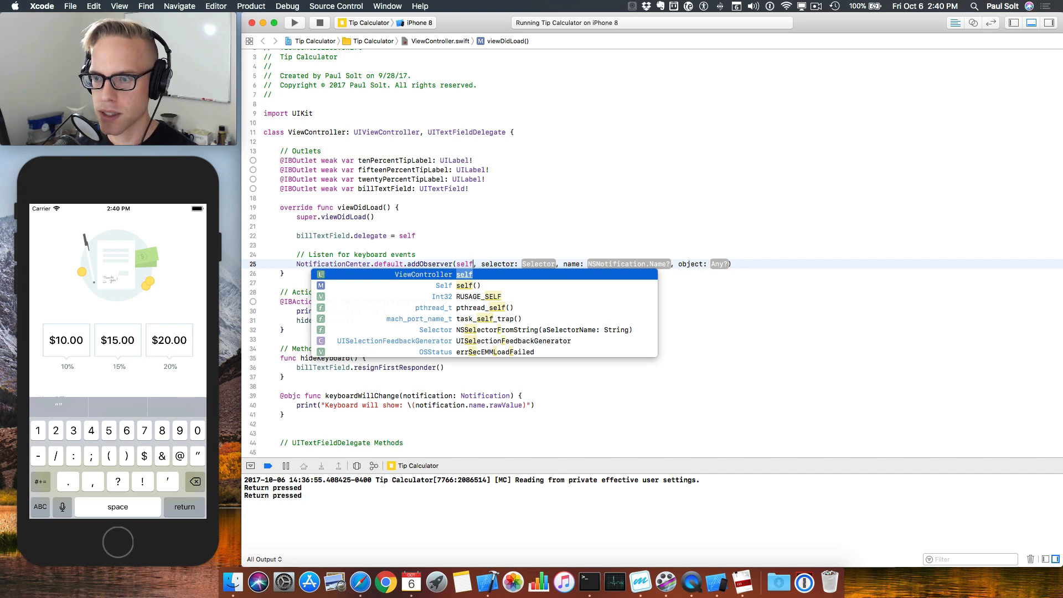
key(Escape)
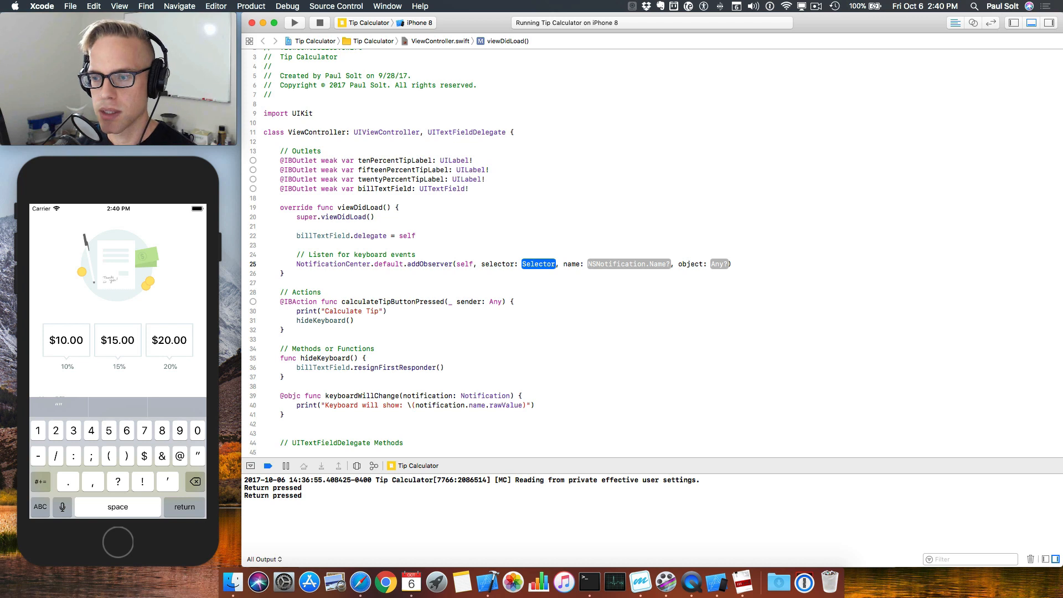
text(#)
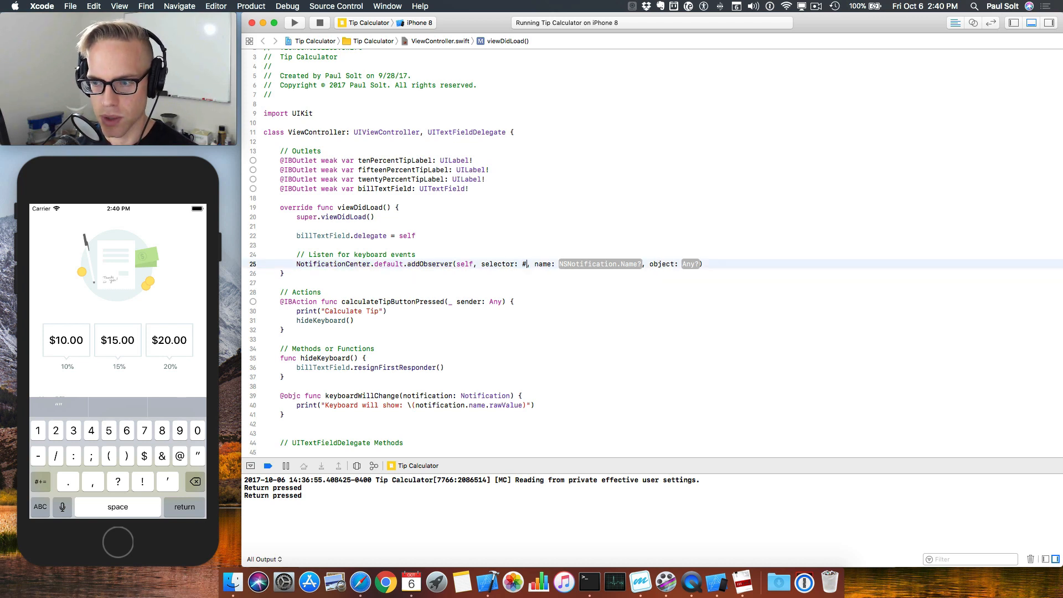
text(selector(@objc method)
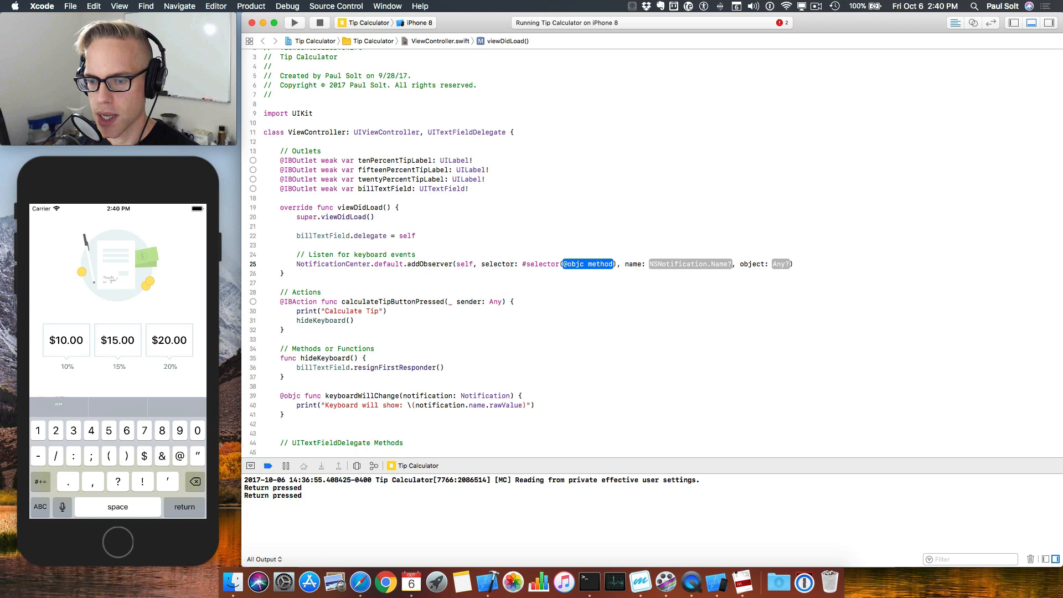
text(keyboardWillChange(notification:)
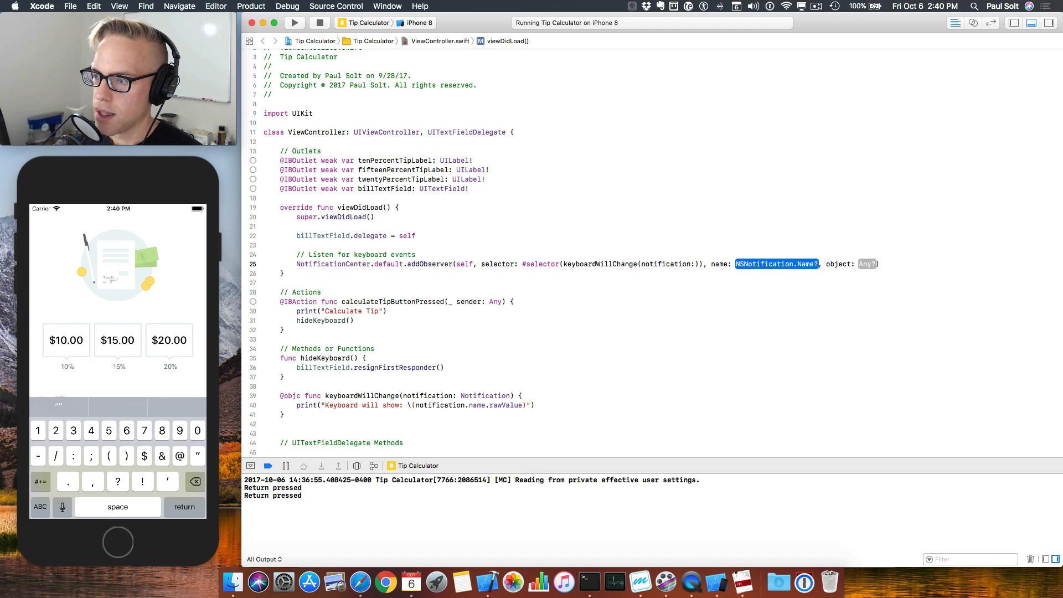
text(NS)
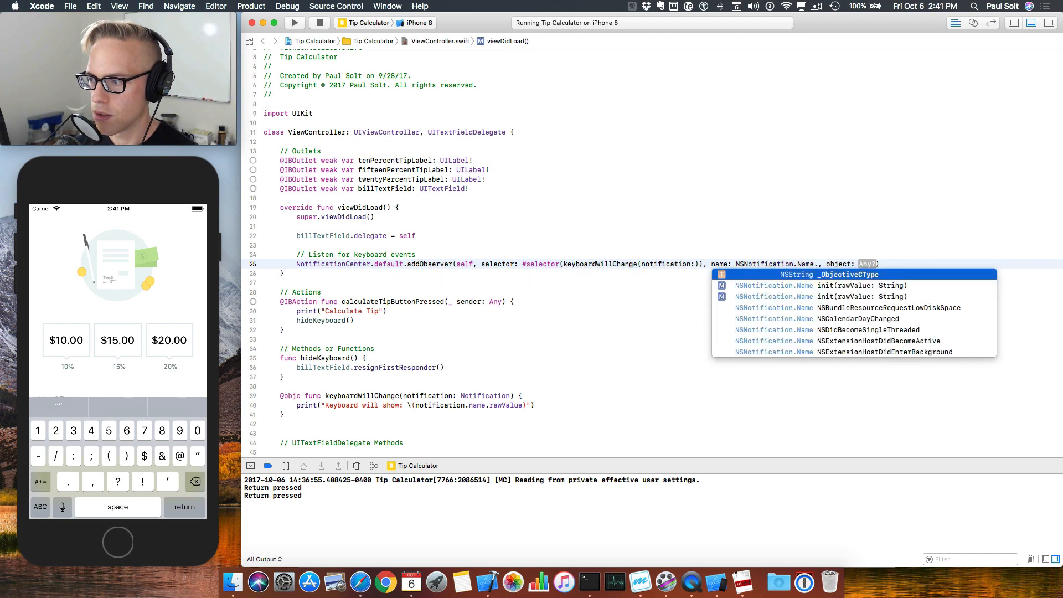
text(KeyboardWillShow)
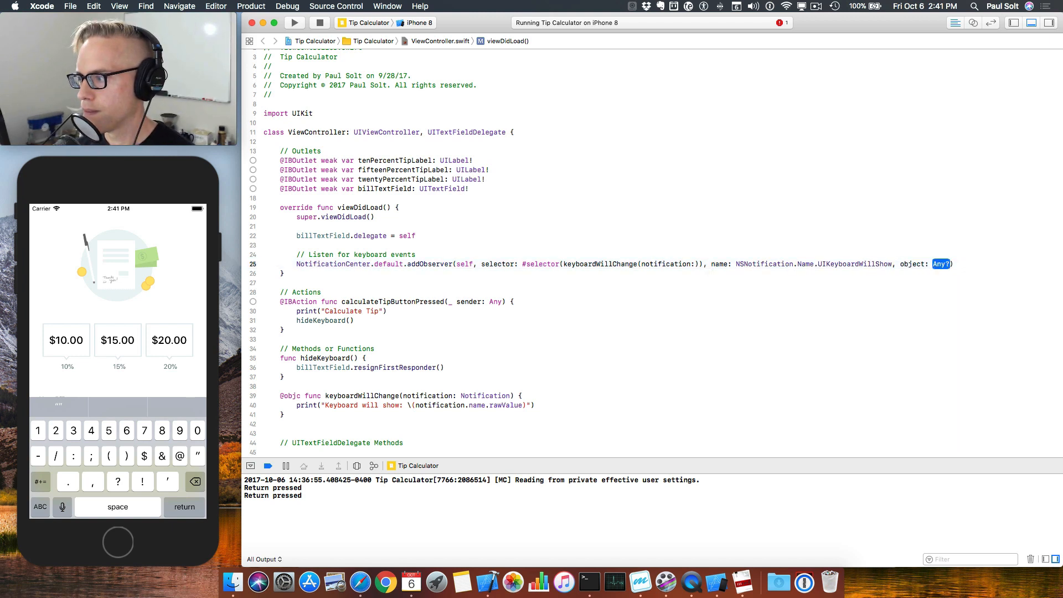
text(nil)
text(NotificationCenter.d)
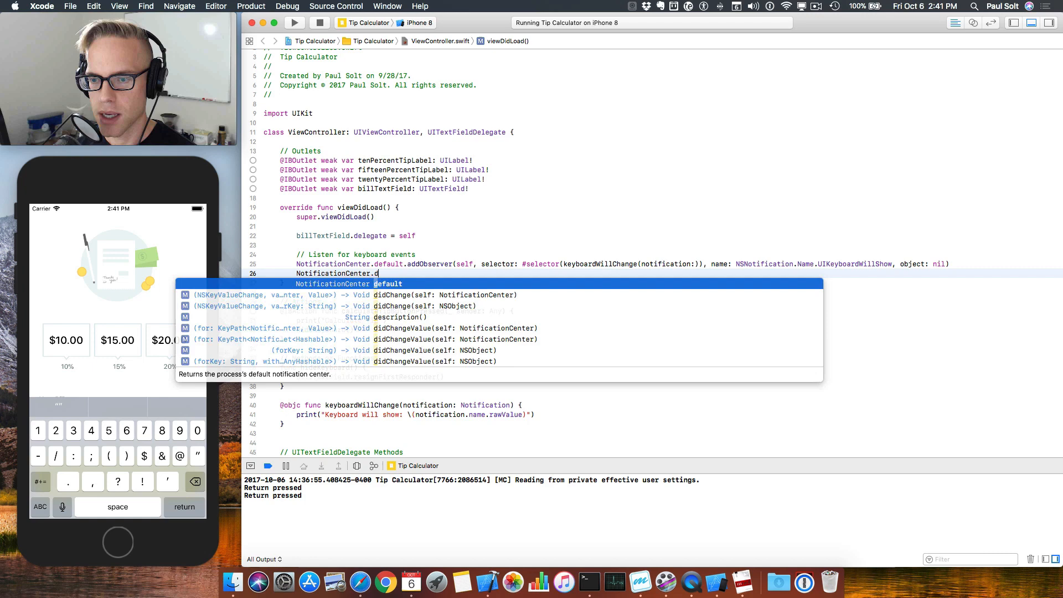
- Add observers routing UIKeyboardWillHide and UIKeyboardWillChangeFrame to keyboardWillChange, each with object nil
text(add)
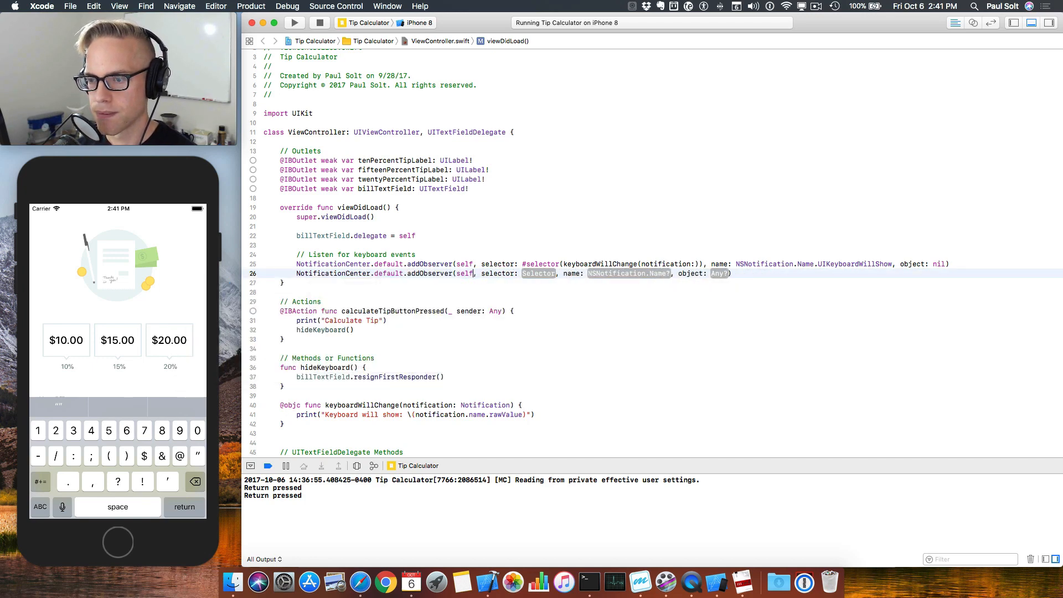
text(#selector)
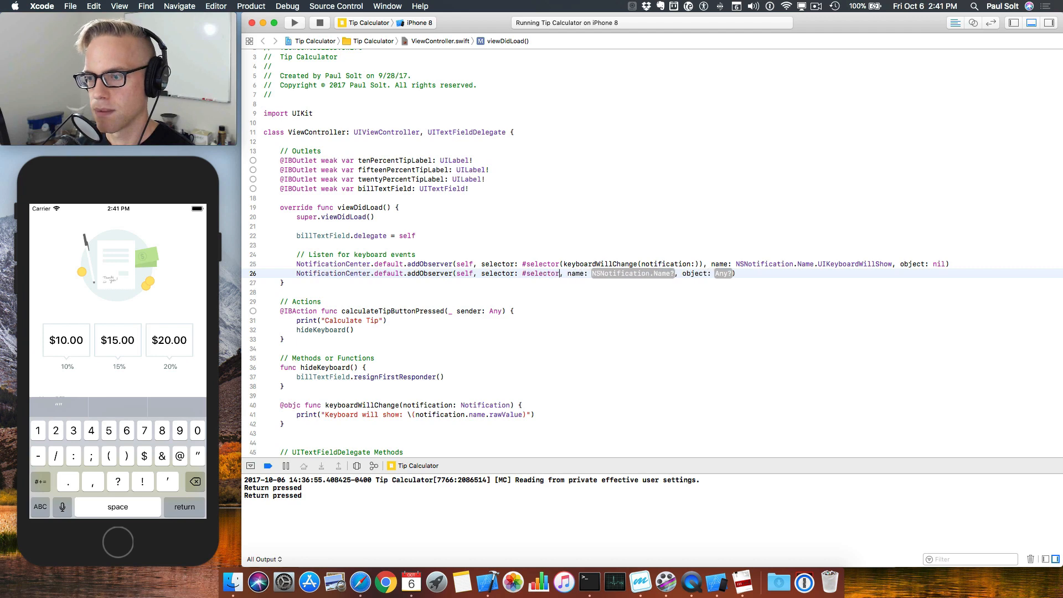
text(keyboardWillChange(notification:)))
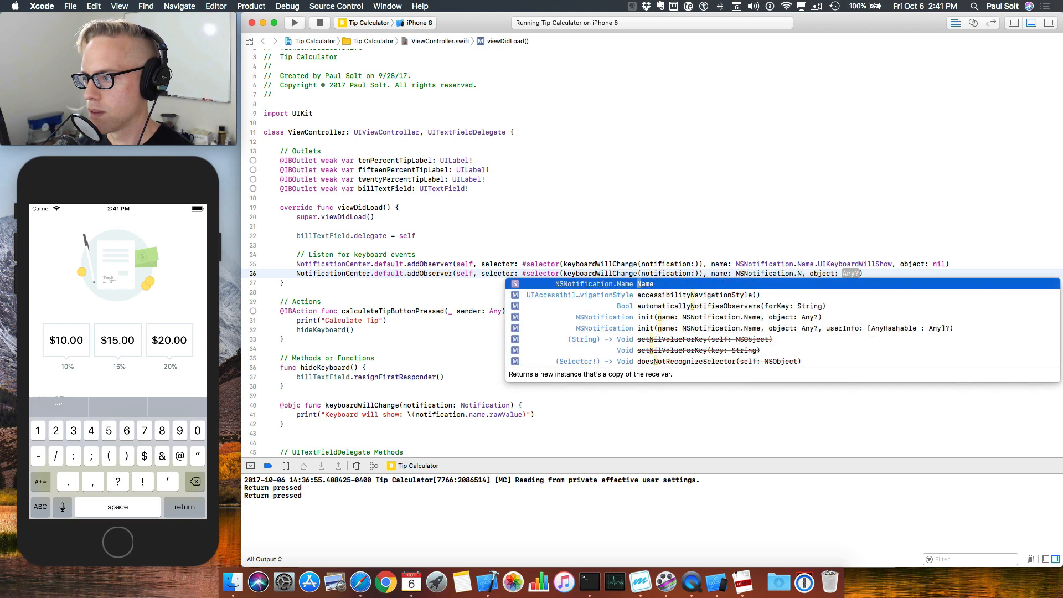
text(UIKeyboardWillHide)
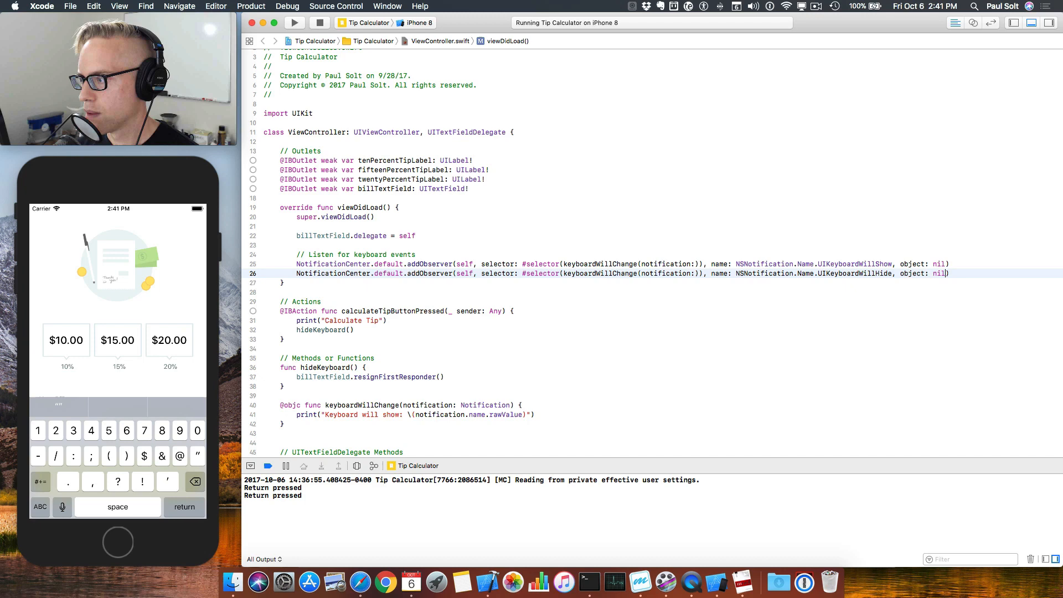
text(Noti)
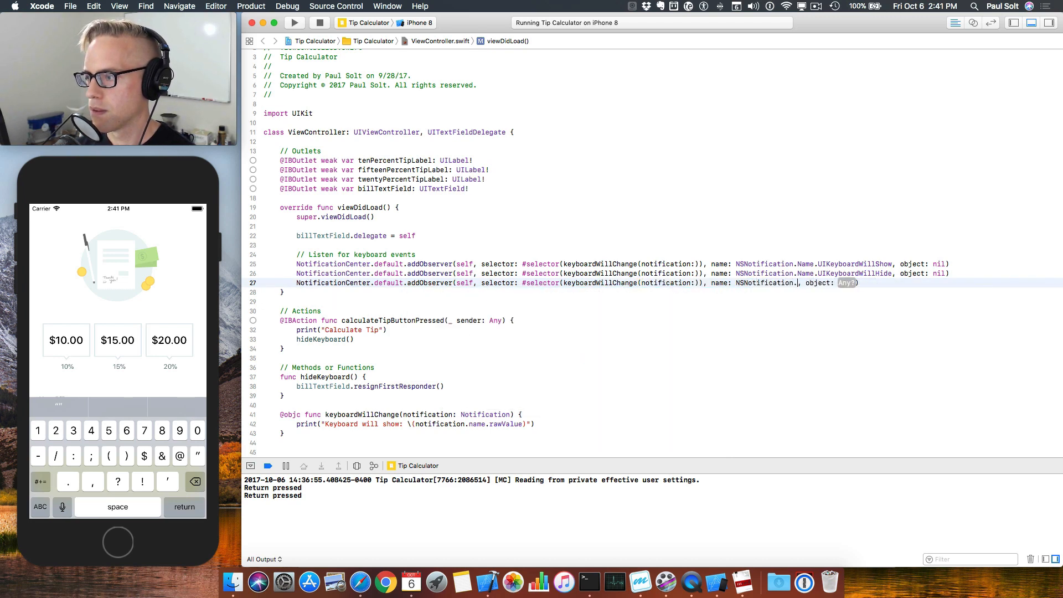
text(Name,)
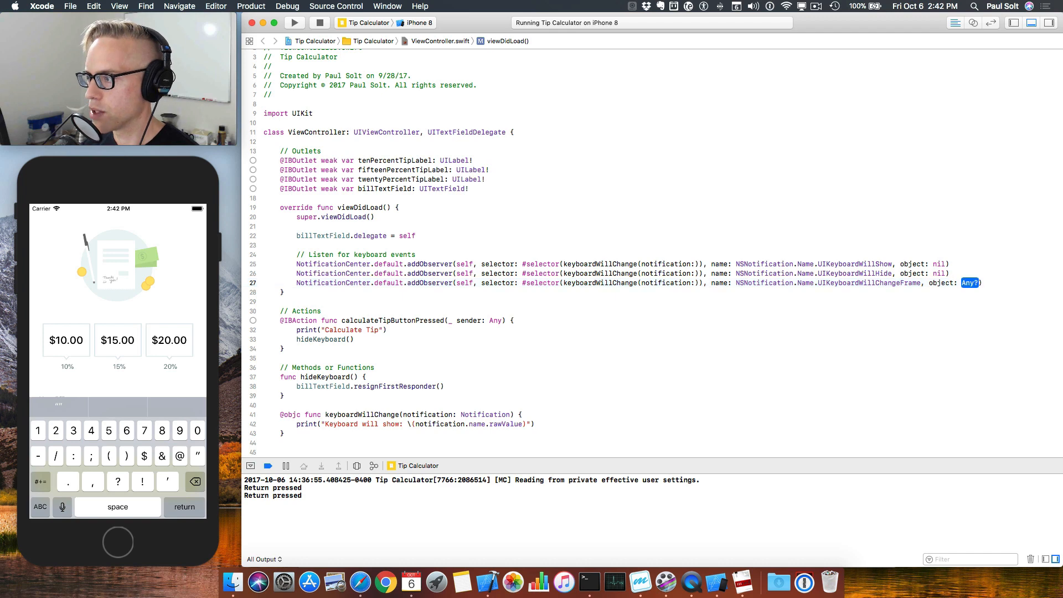
text(nil)
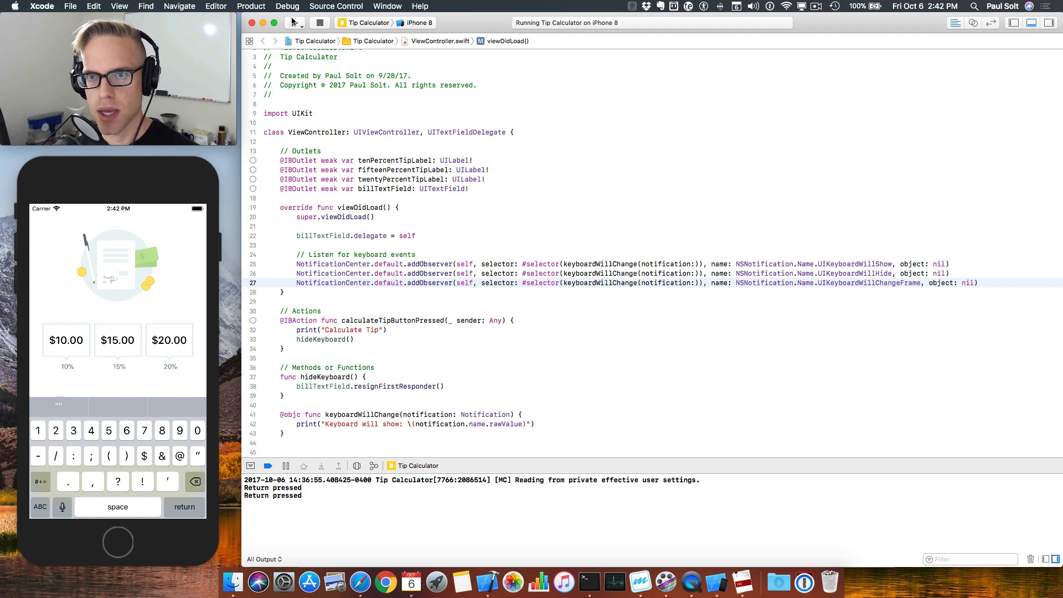
- Rebuild the app, then show and dismiss the bill keyboard to log WillShow, WillChangeFrame and WillHide
click(293, 22)
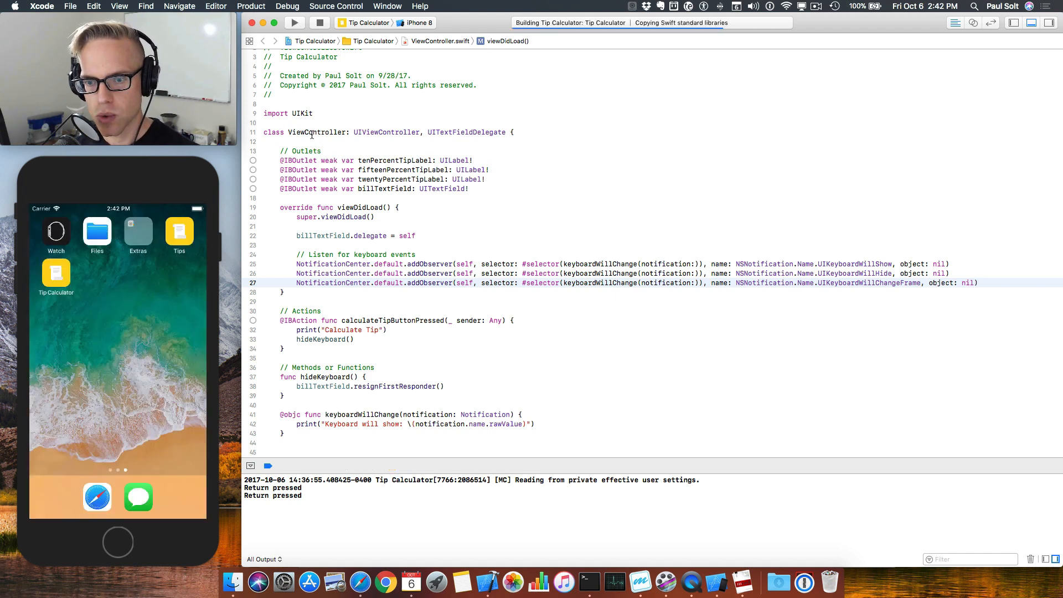
click(293, 22)
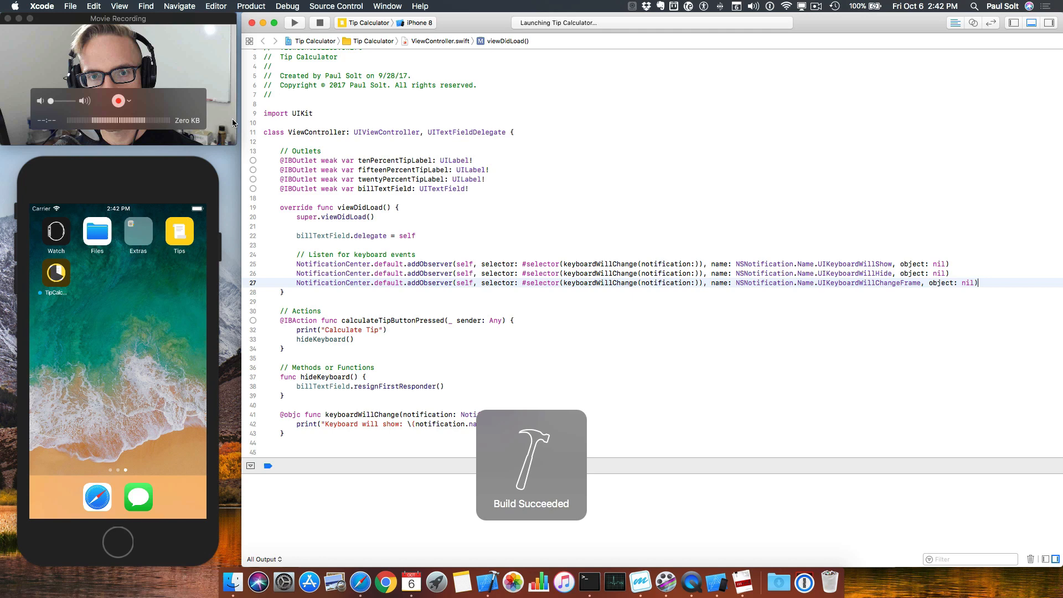
click(294, 23)
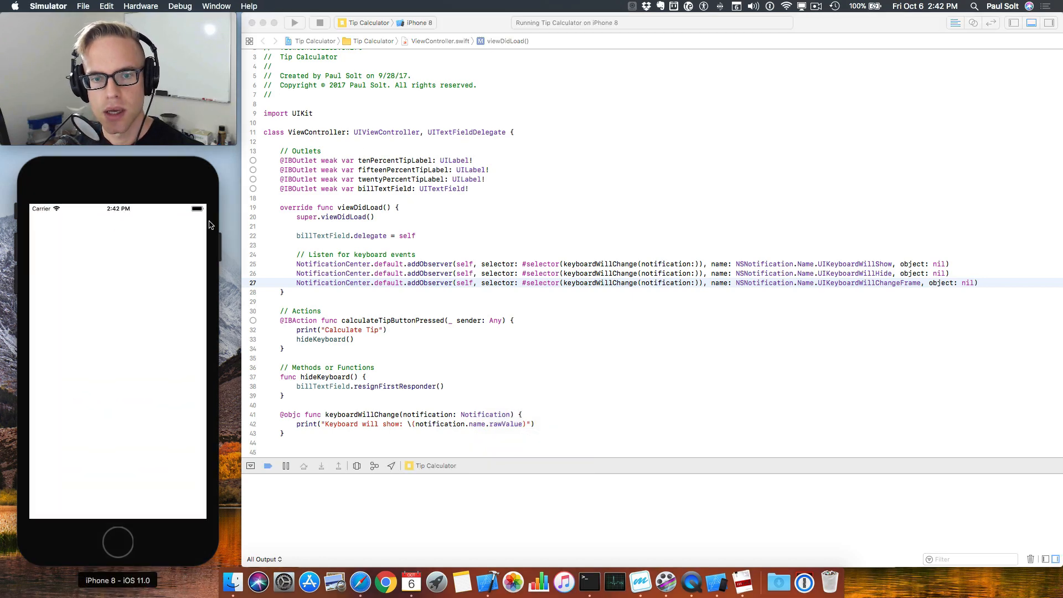
click(294, 22)
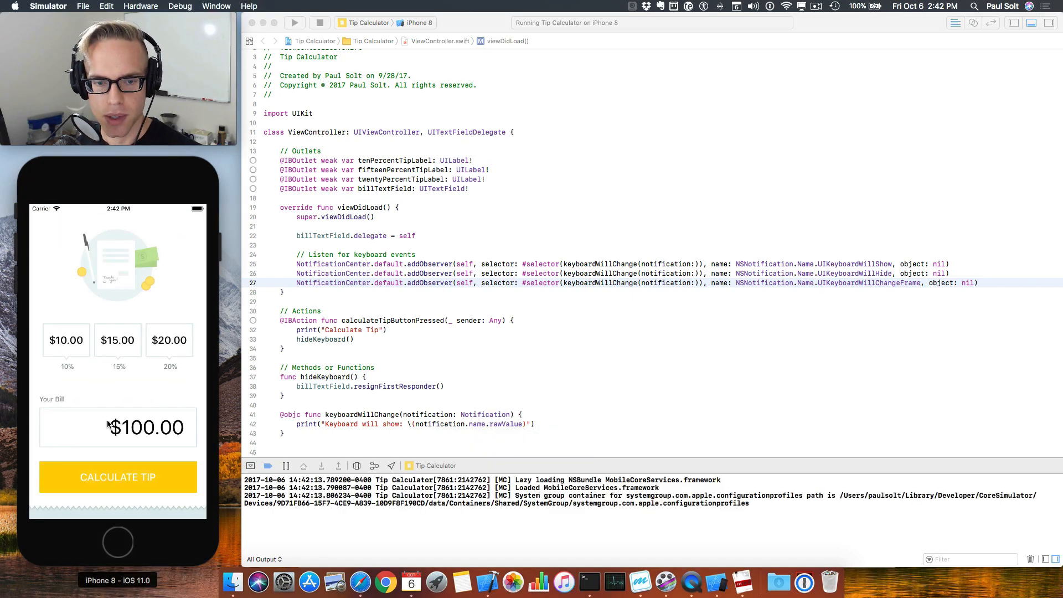
click(118, 427)
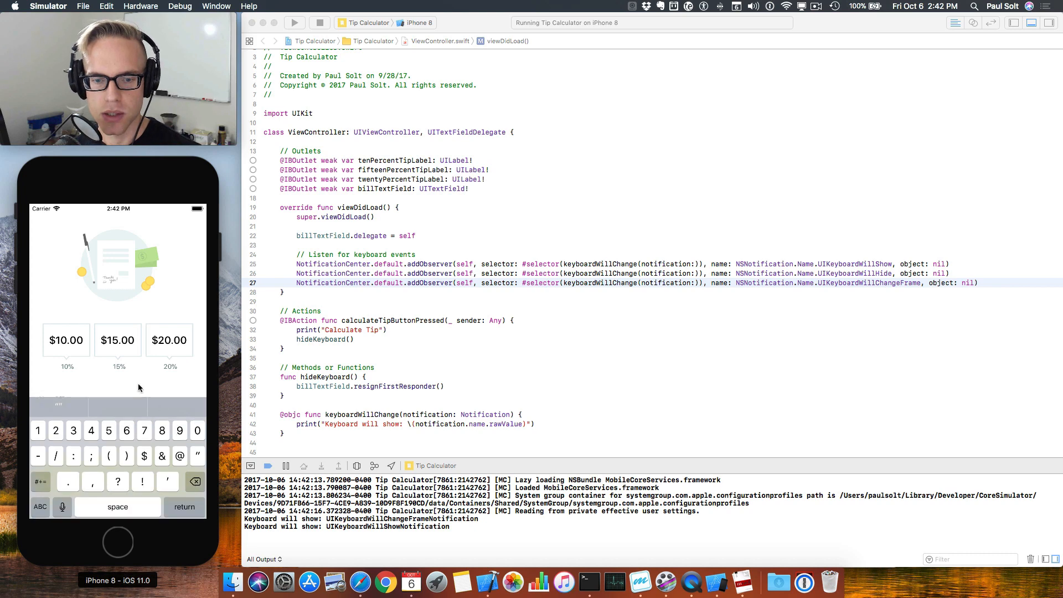
mouse_move(323, 528)
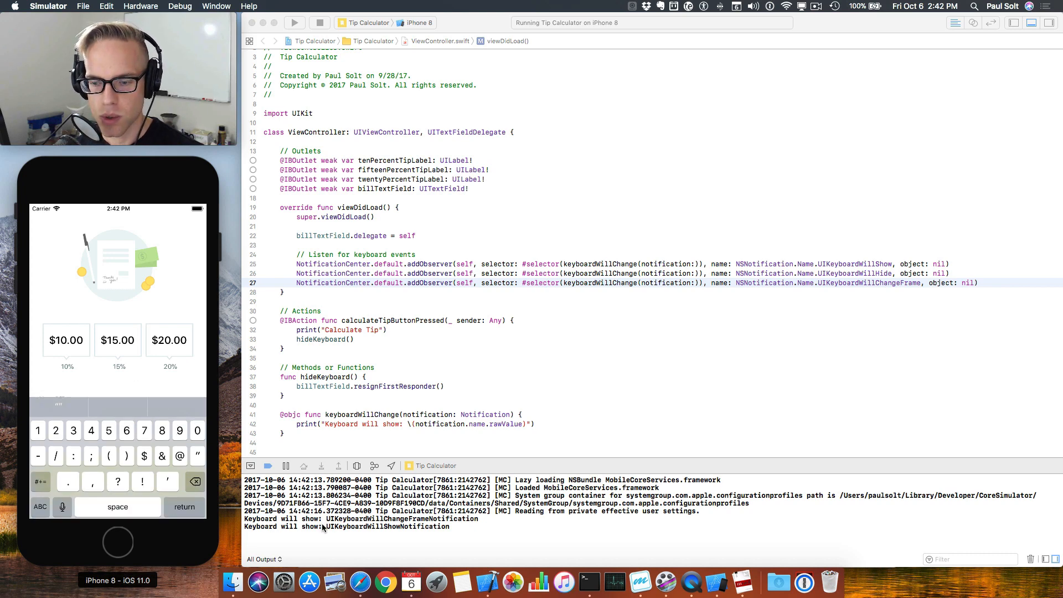
click(184, 506)
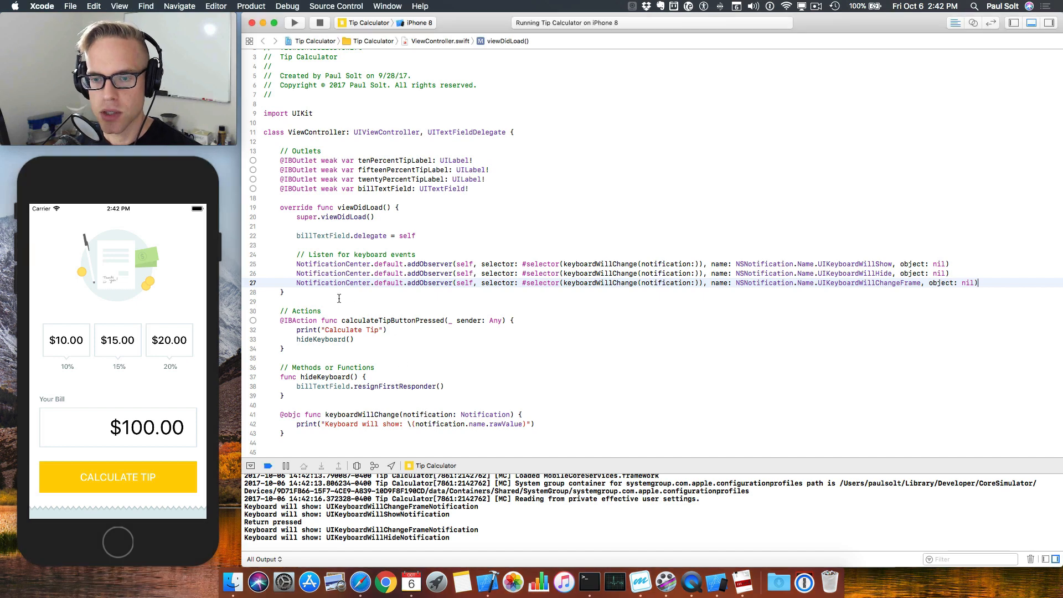
- Insert an empty deinit block below viewDidLoad and place the cursor inside its body
key(return)
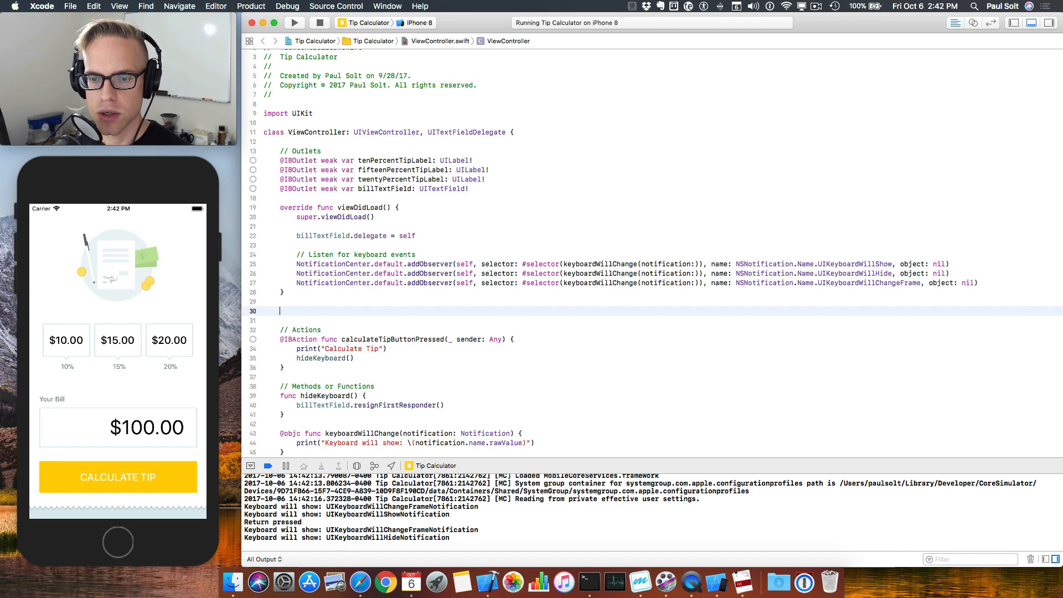
text(deinit {)
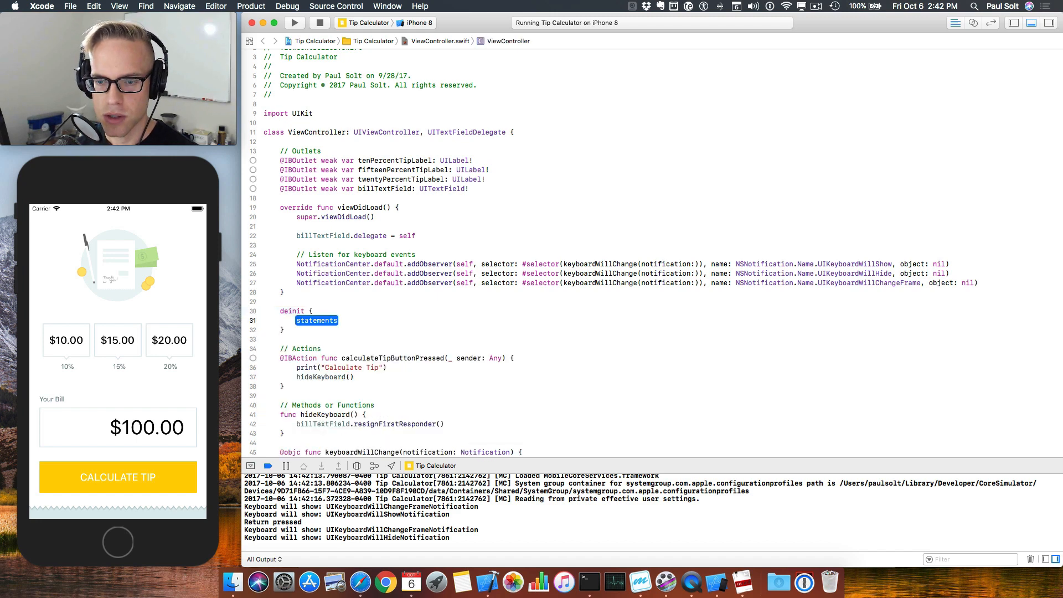
key(Delete)
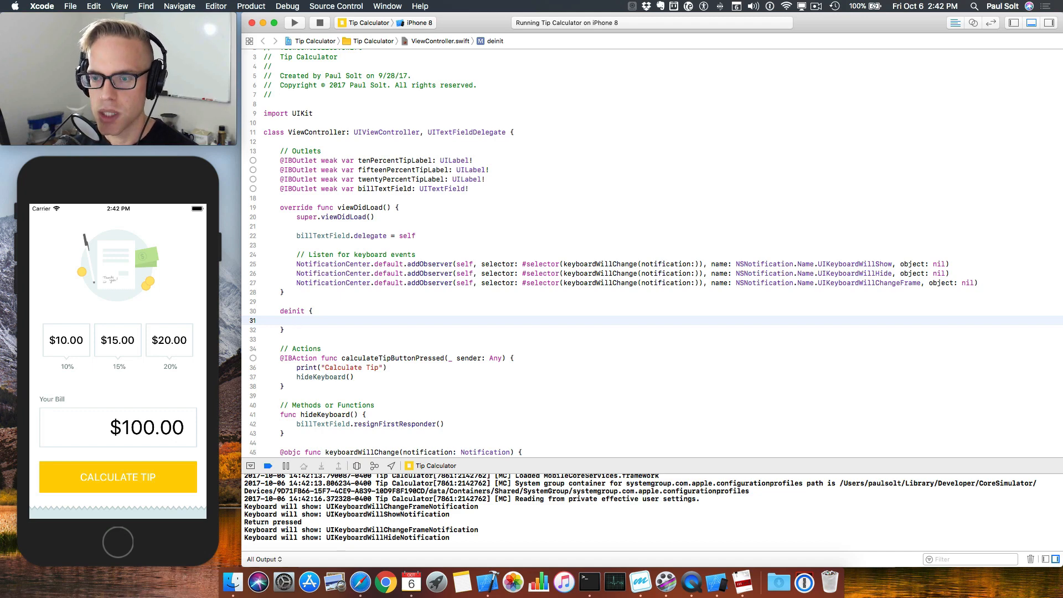
click(297, 320)
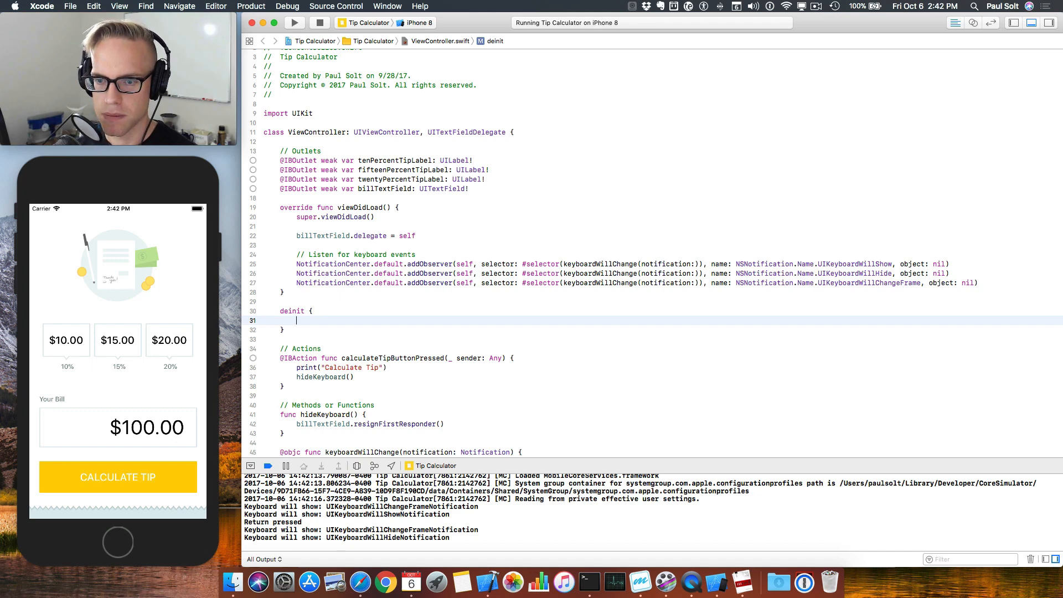
- Add a deinit removeObserver line for the first keyboard notification with object nil
text(NotificationCenter.default)
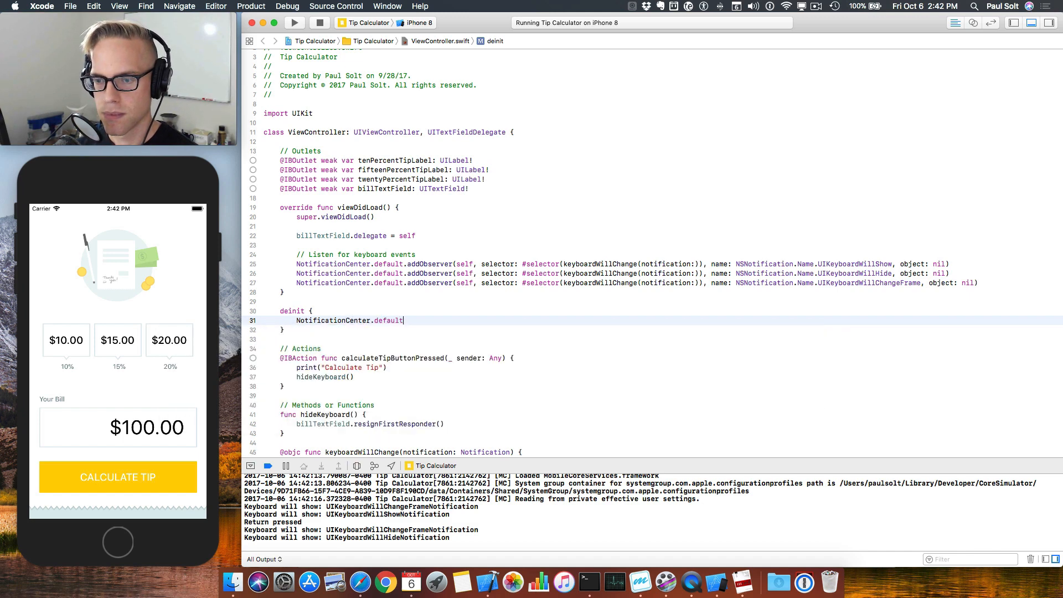
text(.removeObserver(self, name: #, object:)
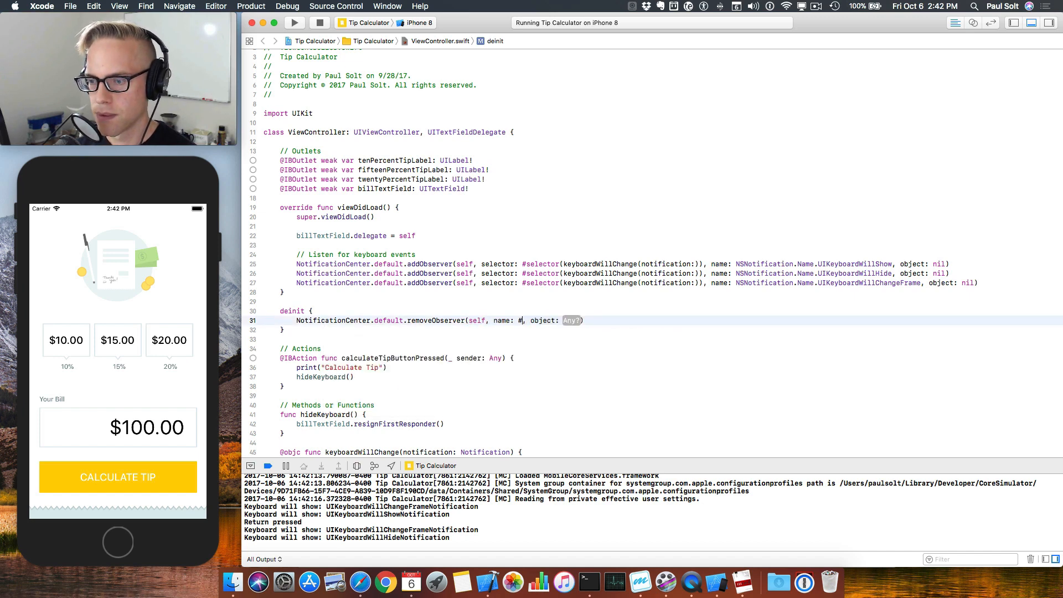
text(NSNotification)
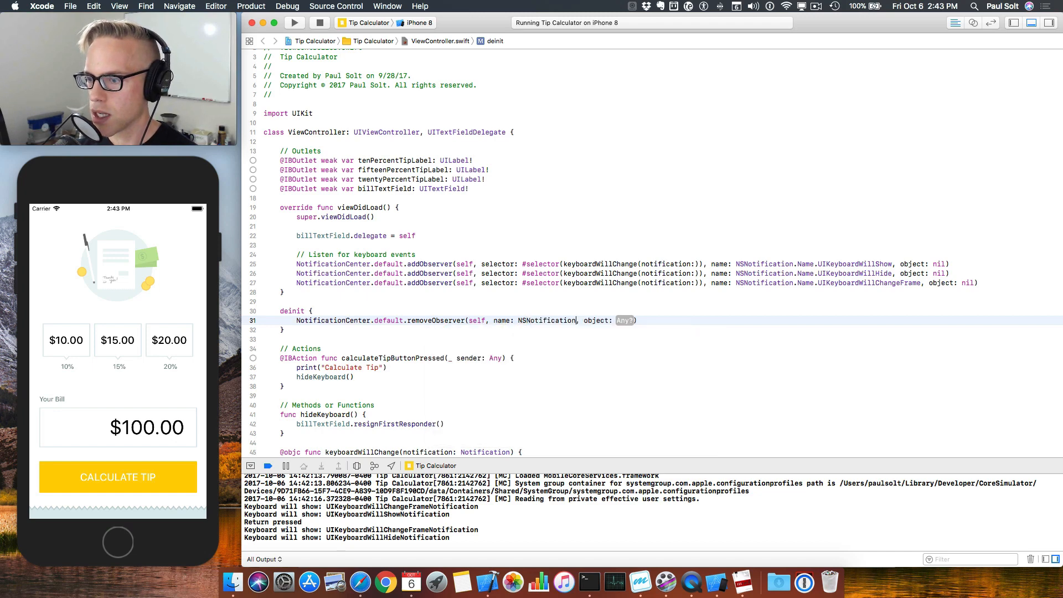
text(.Name.UIKeyboardWillShow)
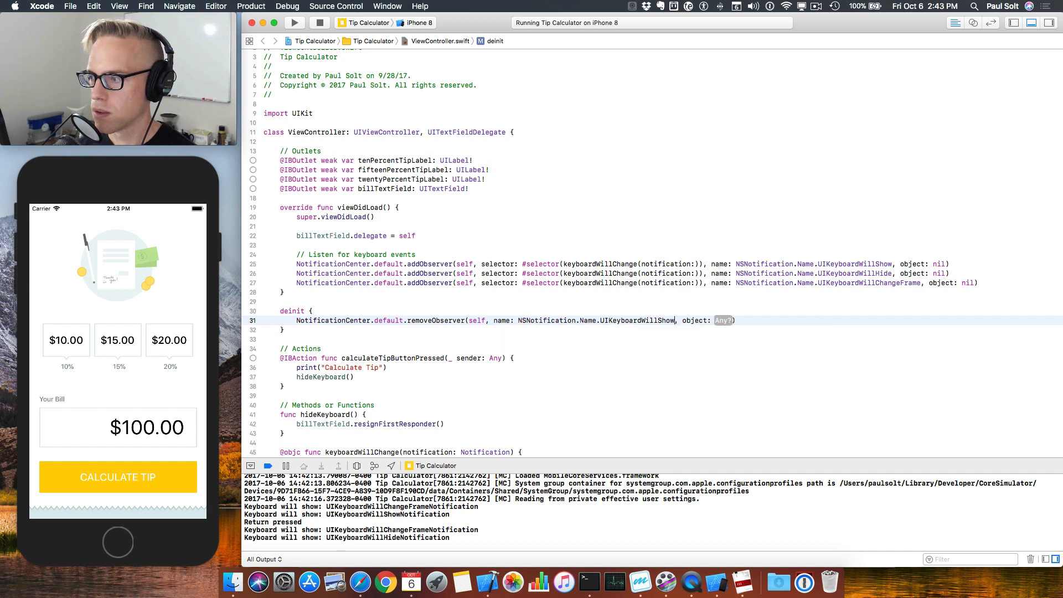
text(nil)
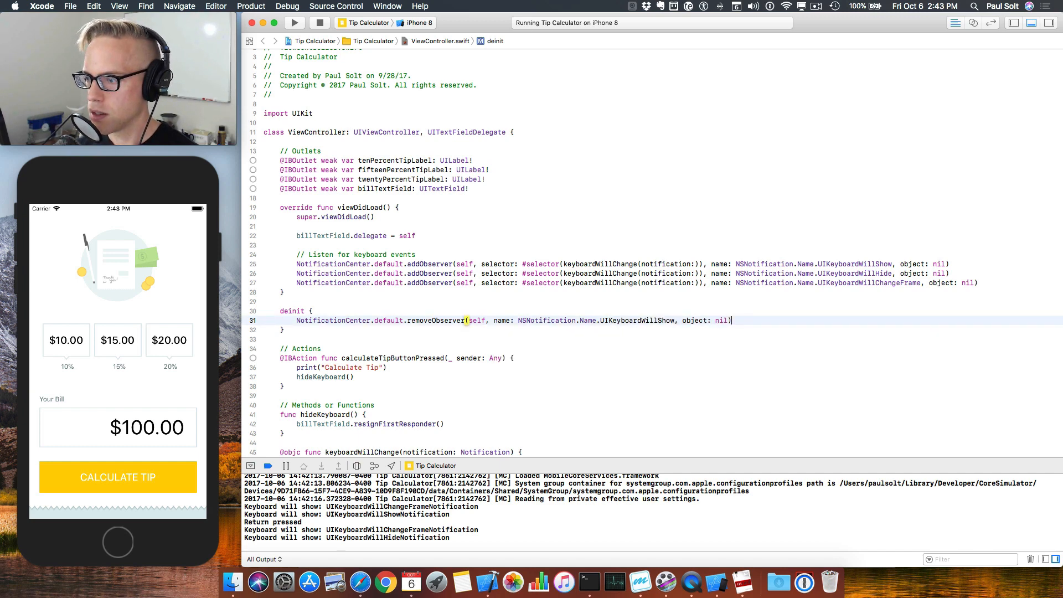
- Add removeObserver lines for UIKeyboardWillHide and UIKeyboardWillChangeFrame, then select UIKeyboardWillHide
text(Notification)
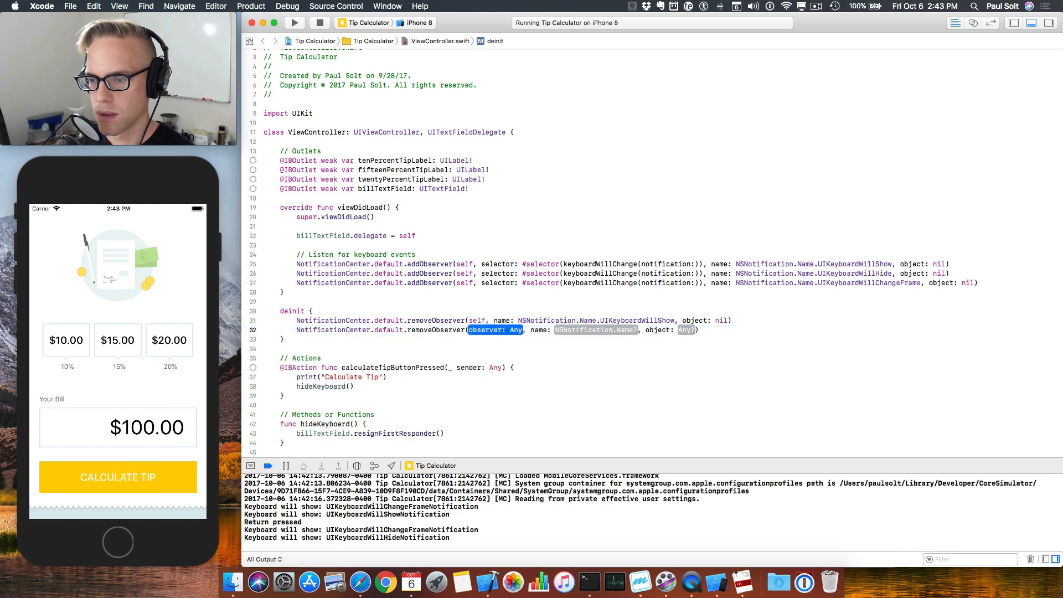
text(self, name: N)
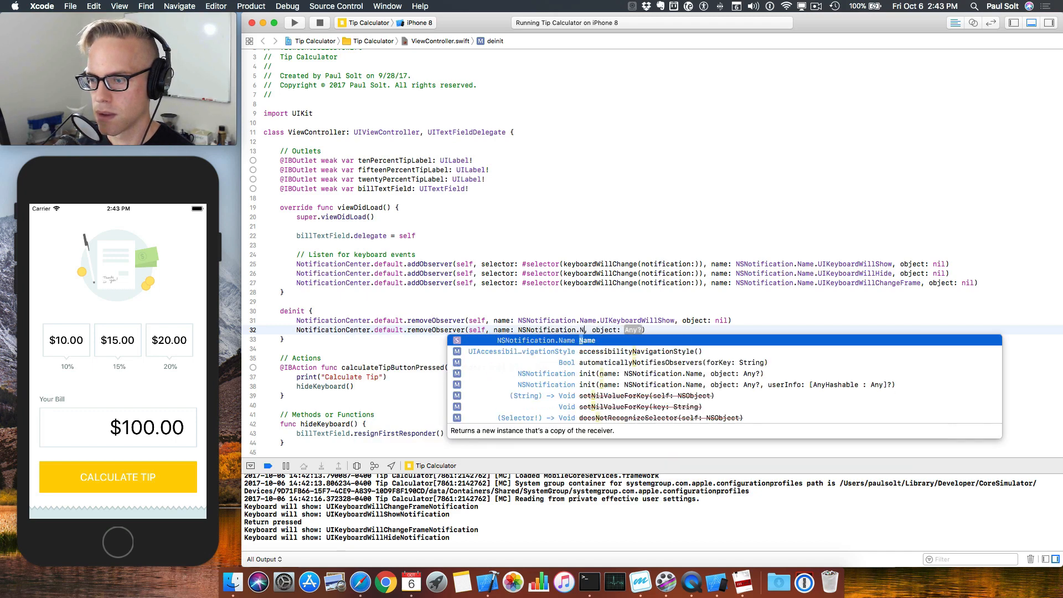
text(.UIKeyboardWillHide)
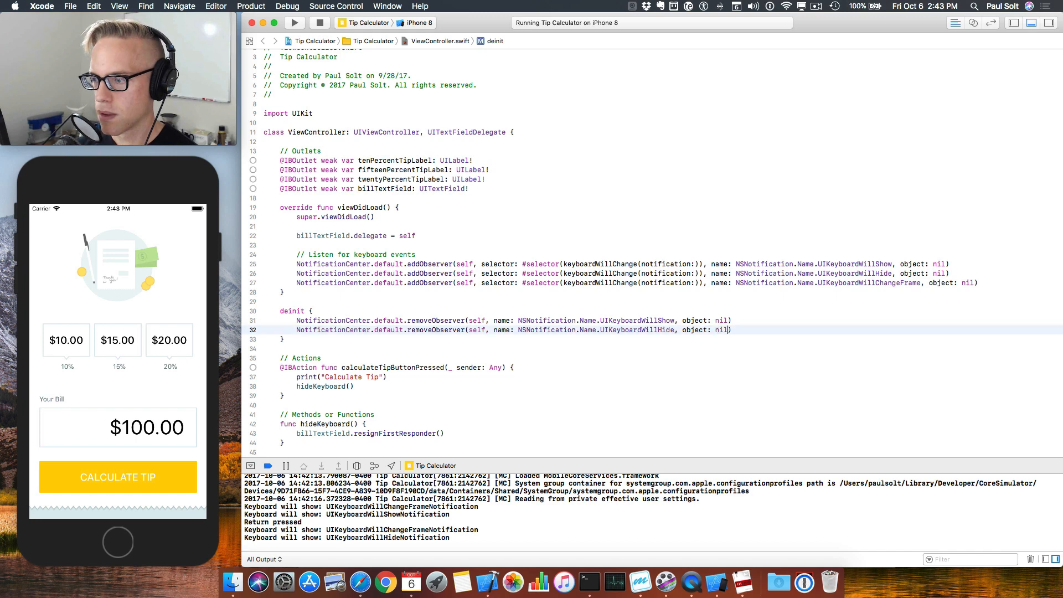
text(NO)
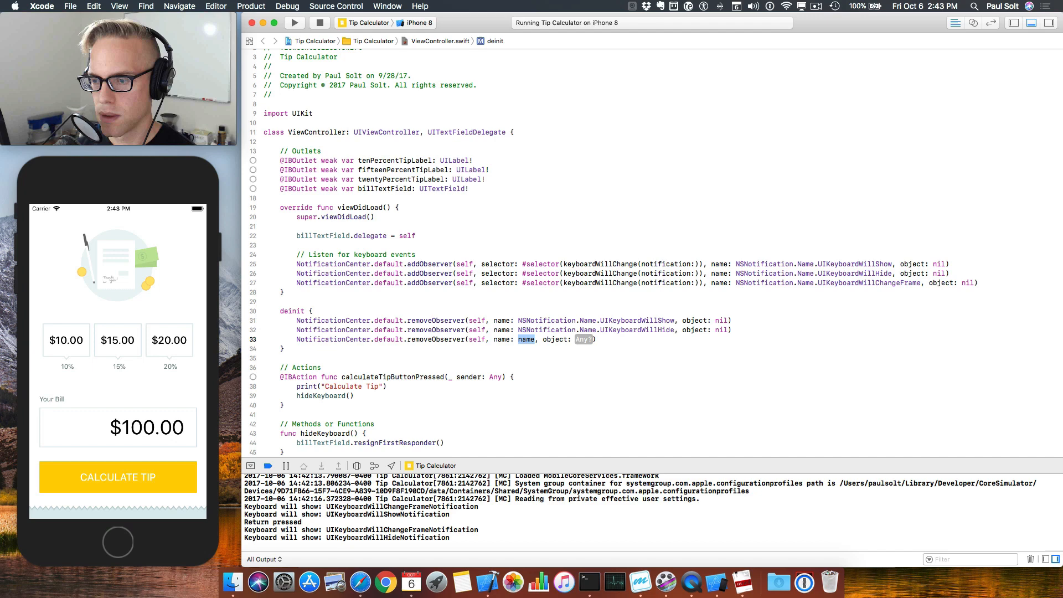
text(NSNotification.)
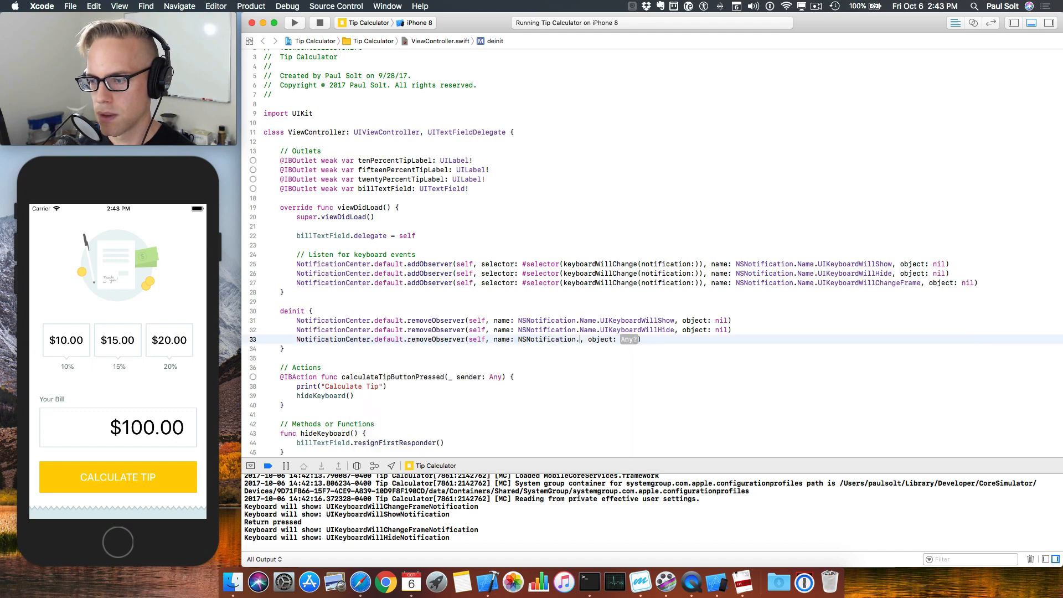
text(UIKeyboardWillChangeFrame)
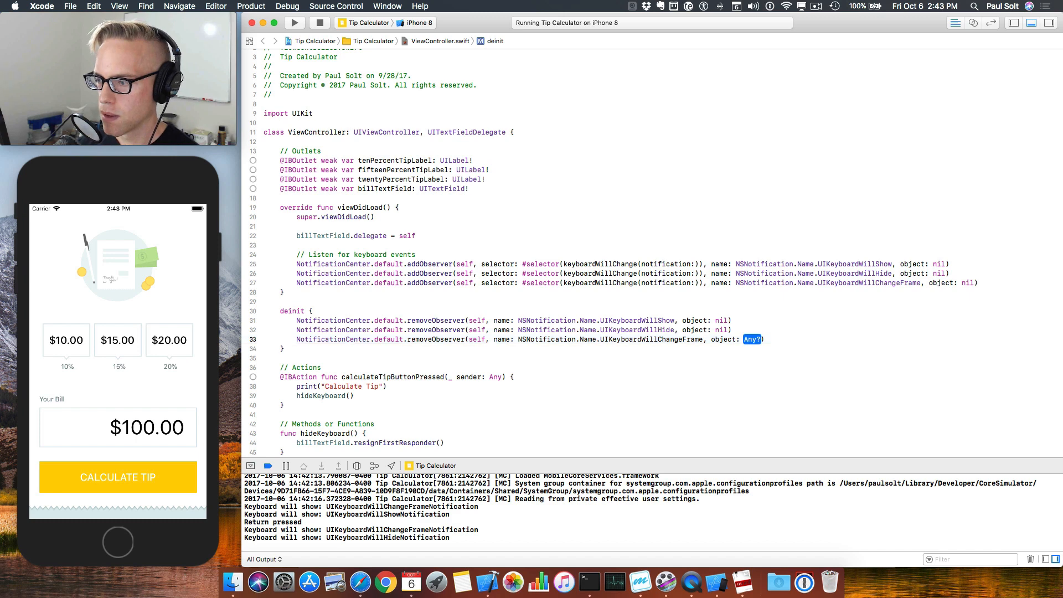
text(nil)
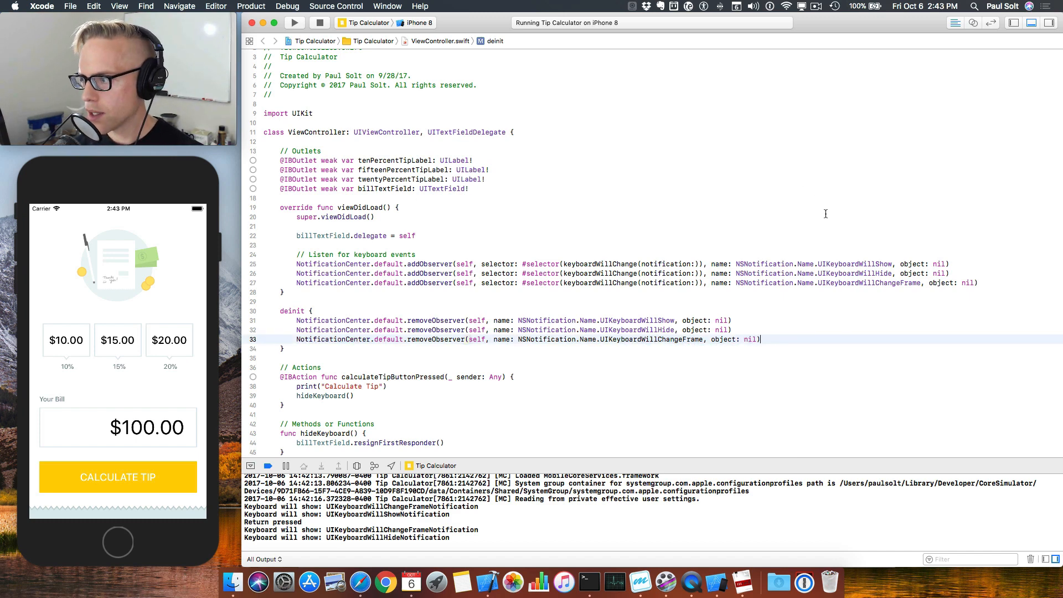
double_click(636, 329)
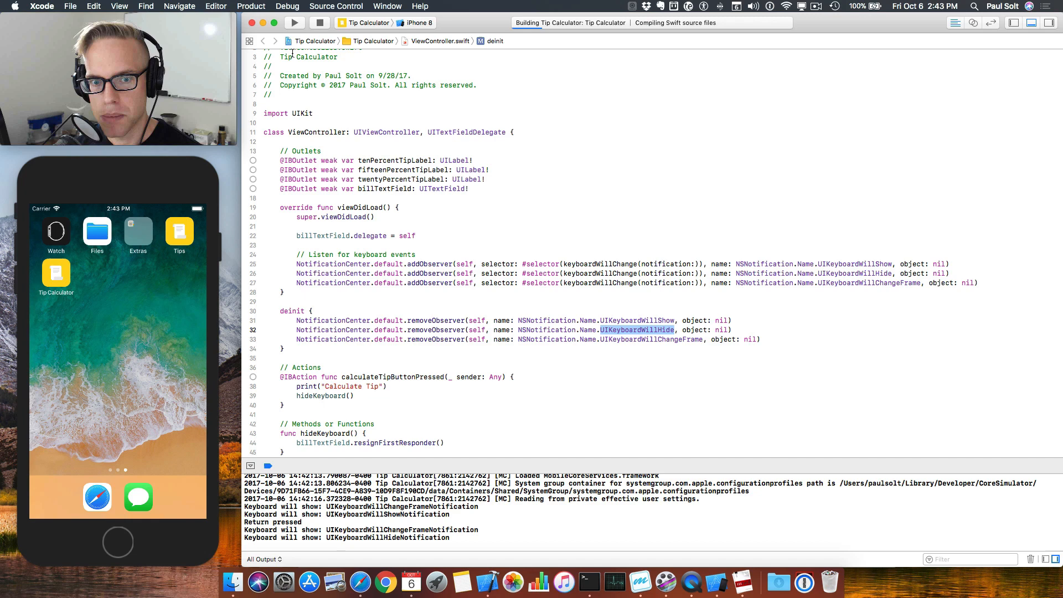
- Add the comment '// Stop listening for keyboard hide/show events' at the top of deinit
click(295, 22)
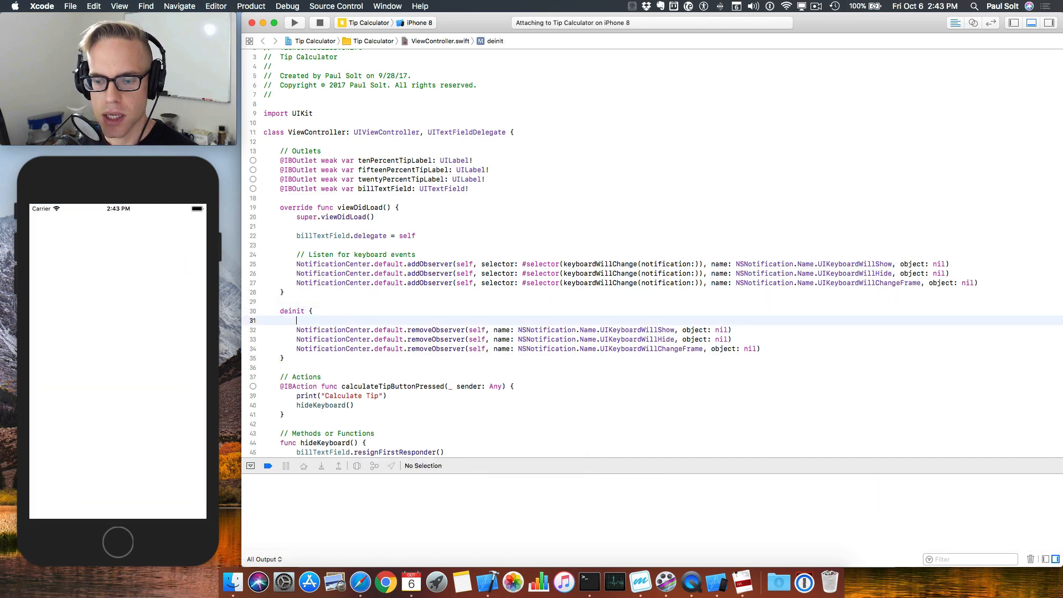
click(294, 22)
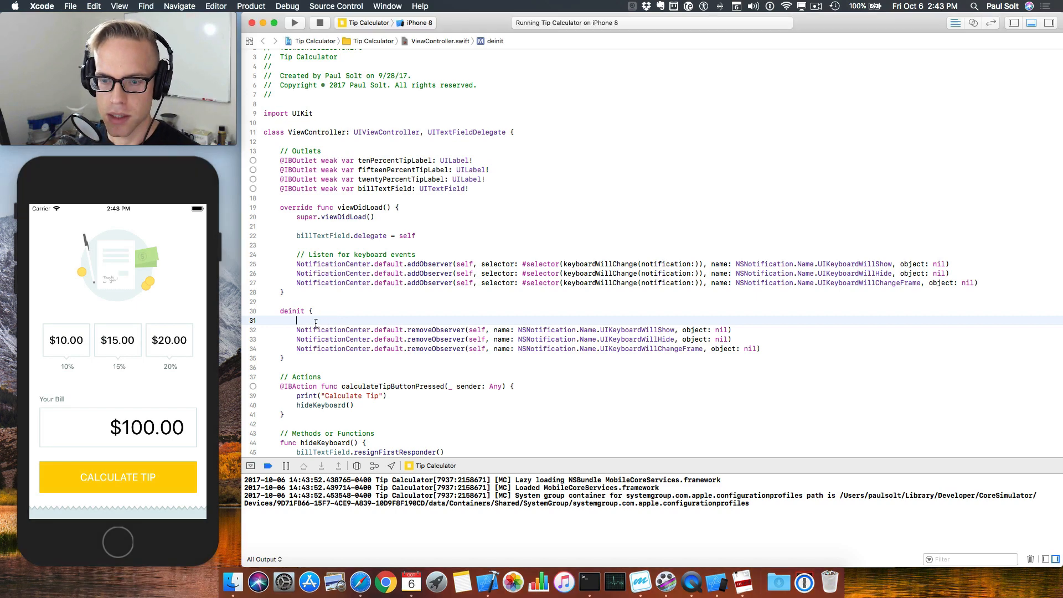
text(// Stop listening)
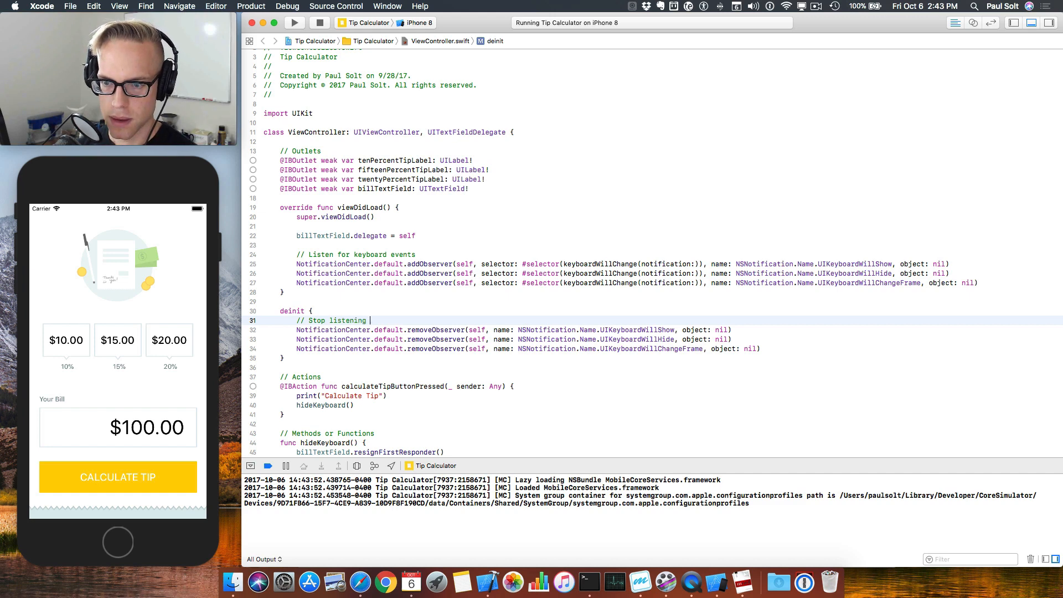
text(for keyboard)
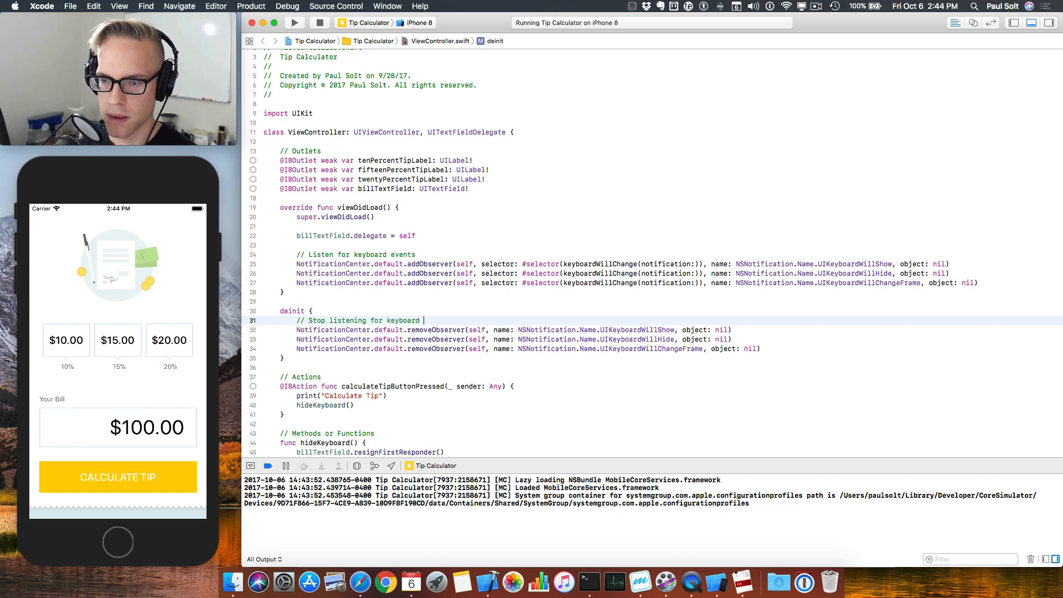
text(hide/show events)
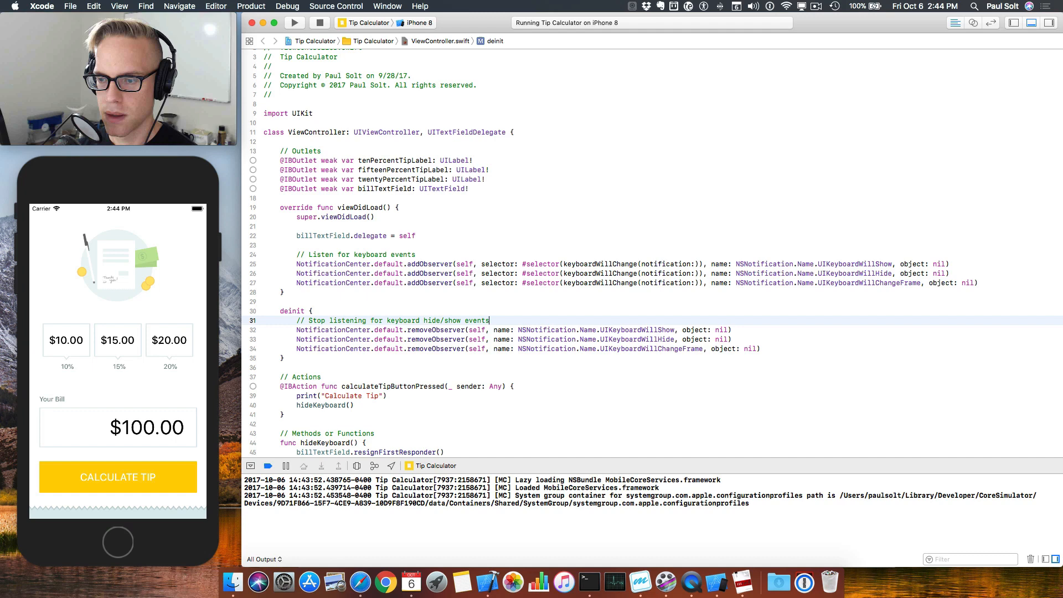
- In the simulator, show the keyboard from the bill field, then dismiss it with return
click(117, 426)
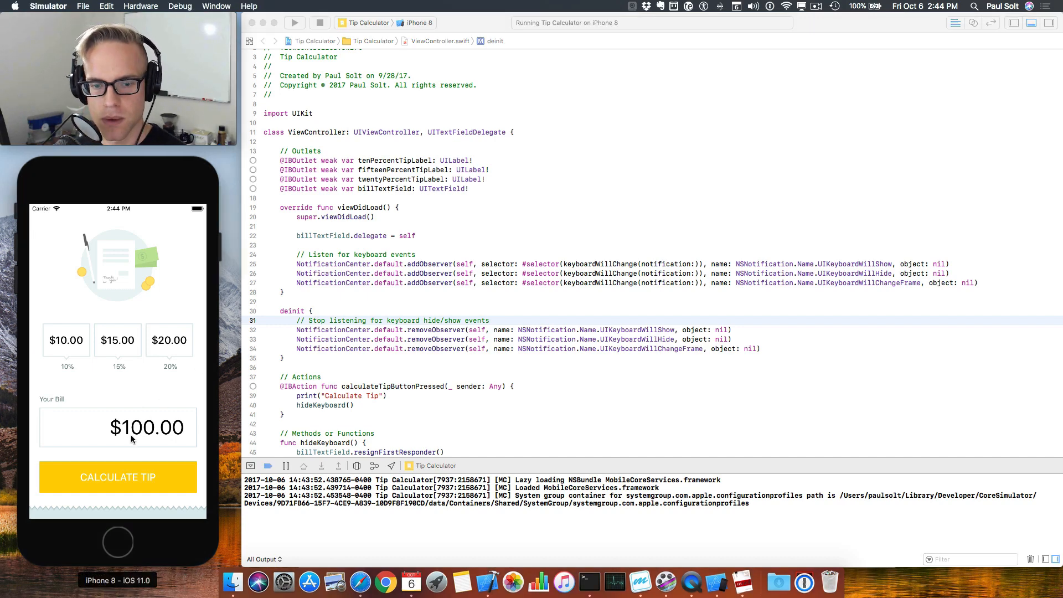
click(117, 427)
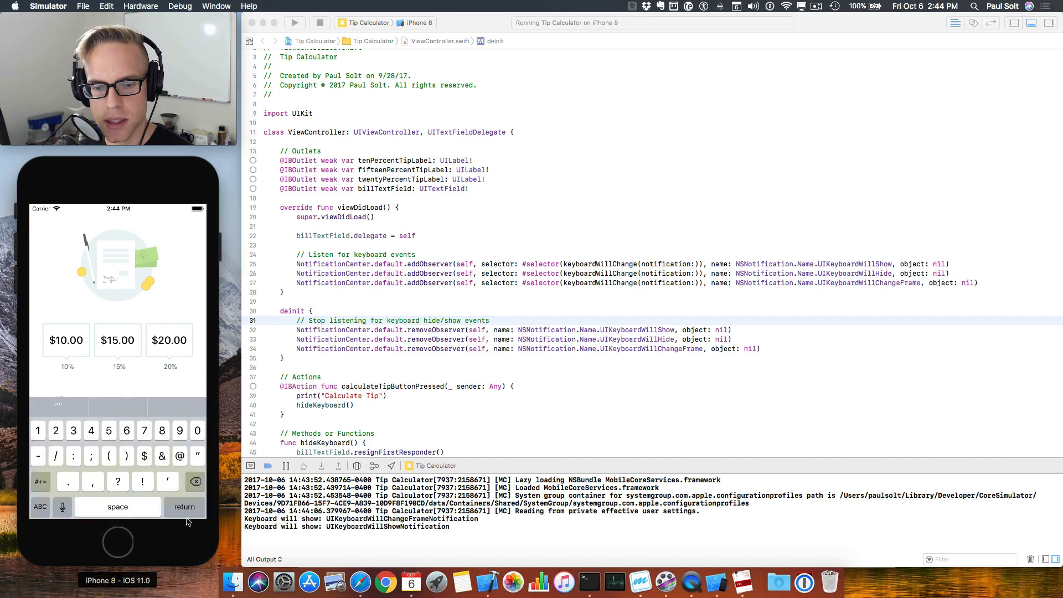
click(185, 506)
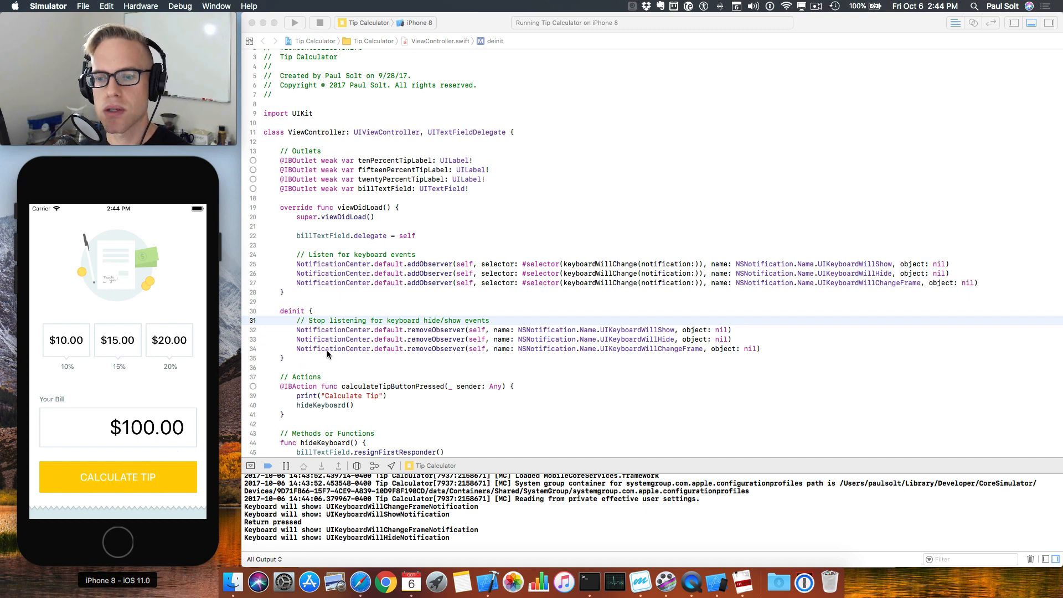
- Add 'view.frame.origin.y = -300' inside keyboardWillChange and rebuild the Tip Calculator app
scroll(down, 3)
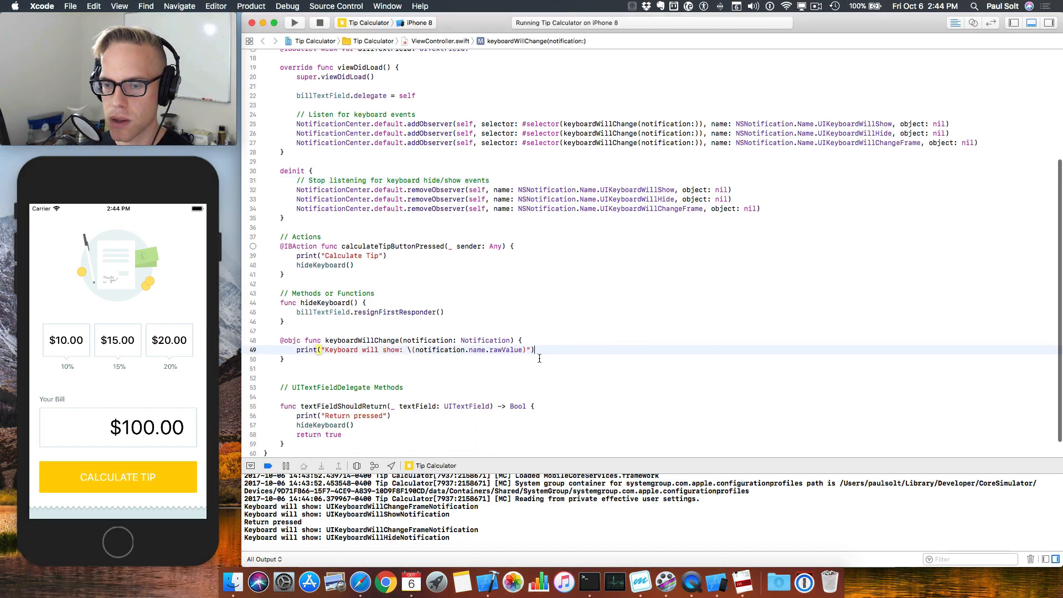
text(view.)
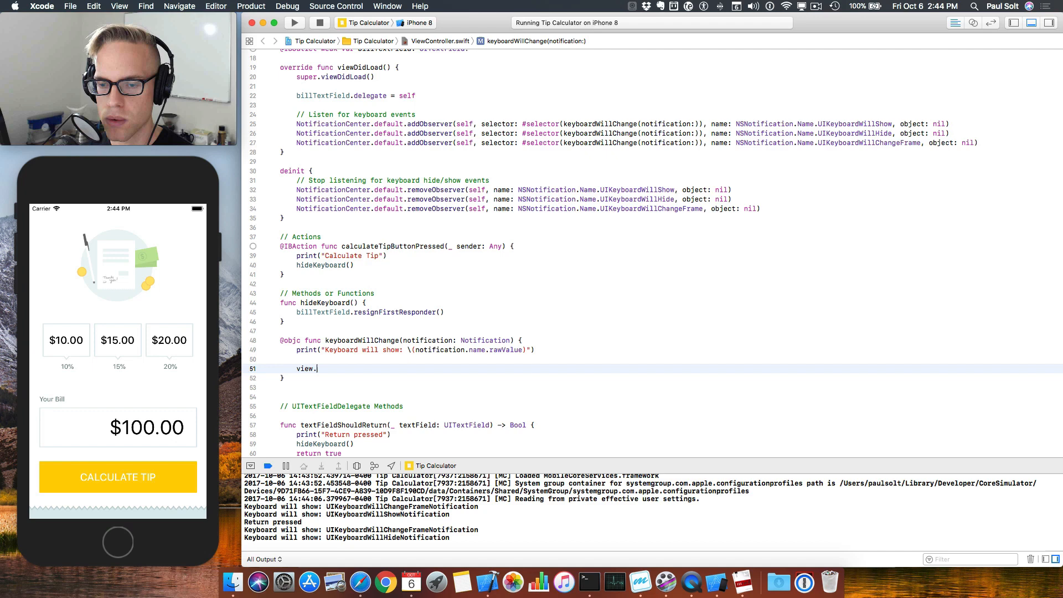
text(frame)
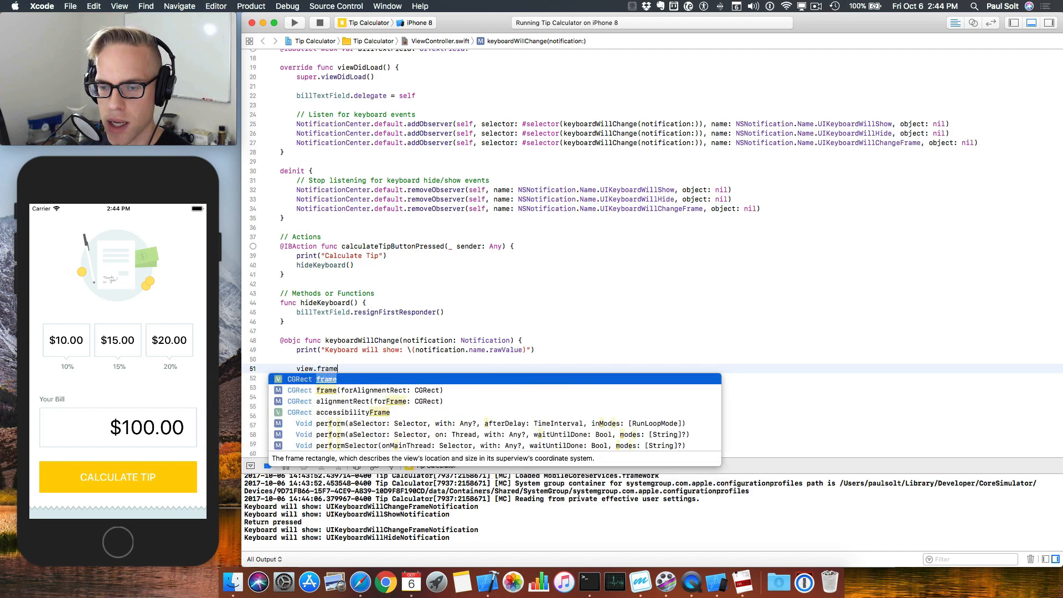
text(.y)
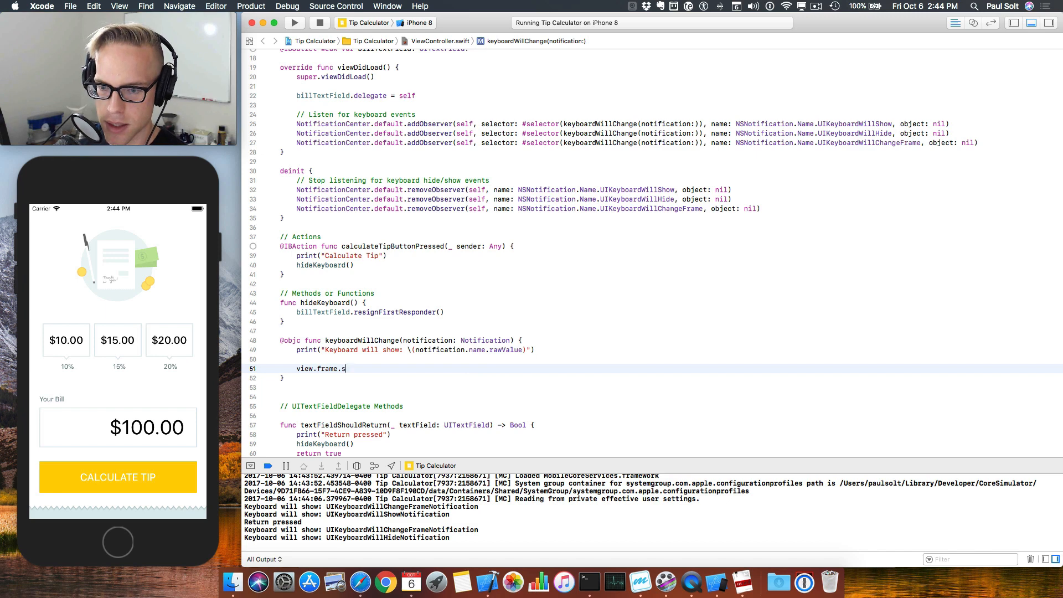
text(i)
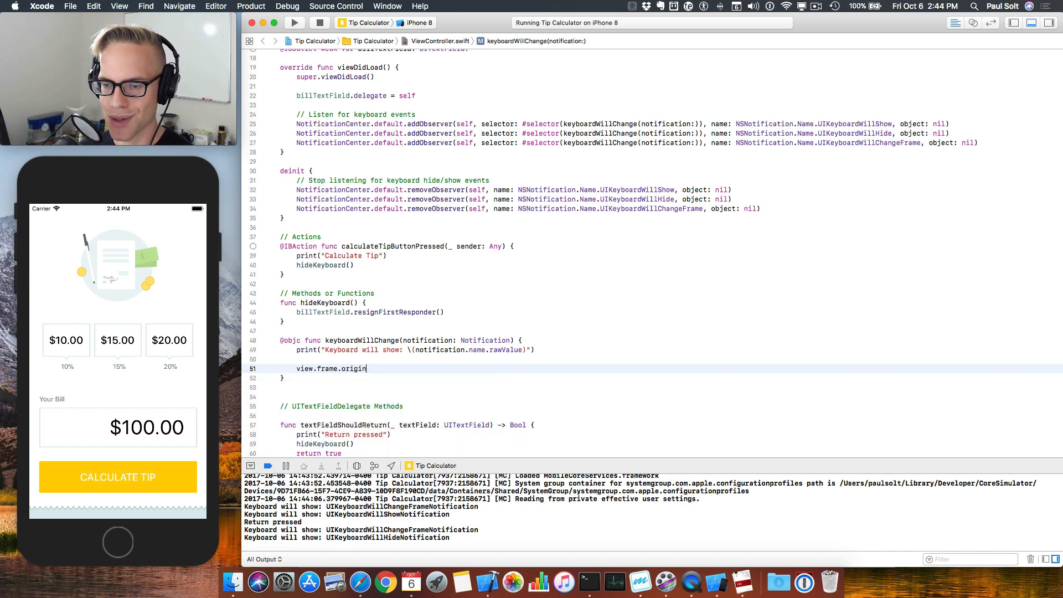
text(.y =)
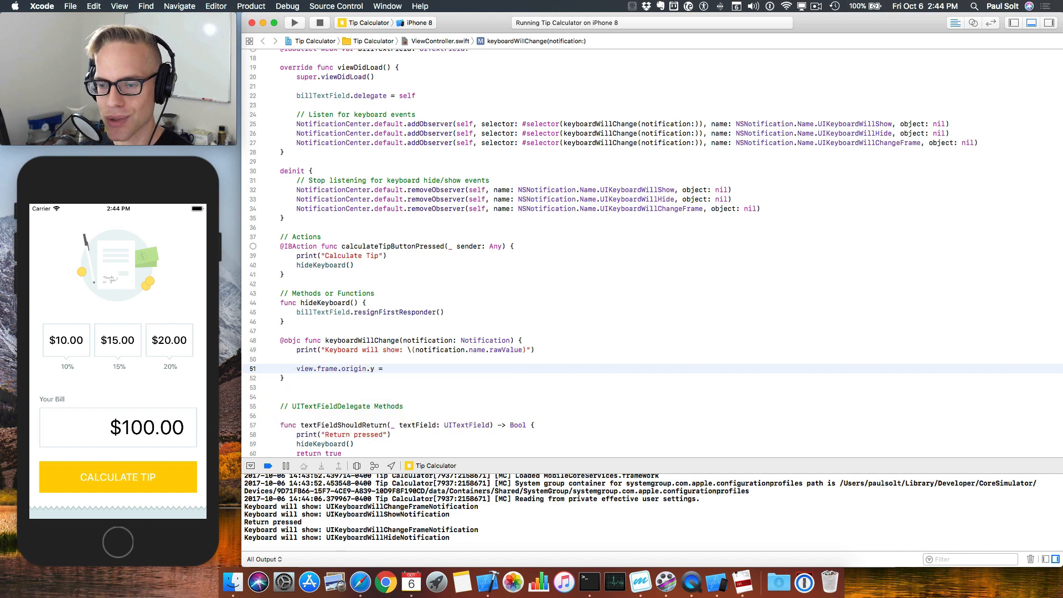
click(387, 368)
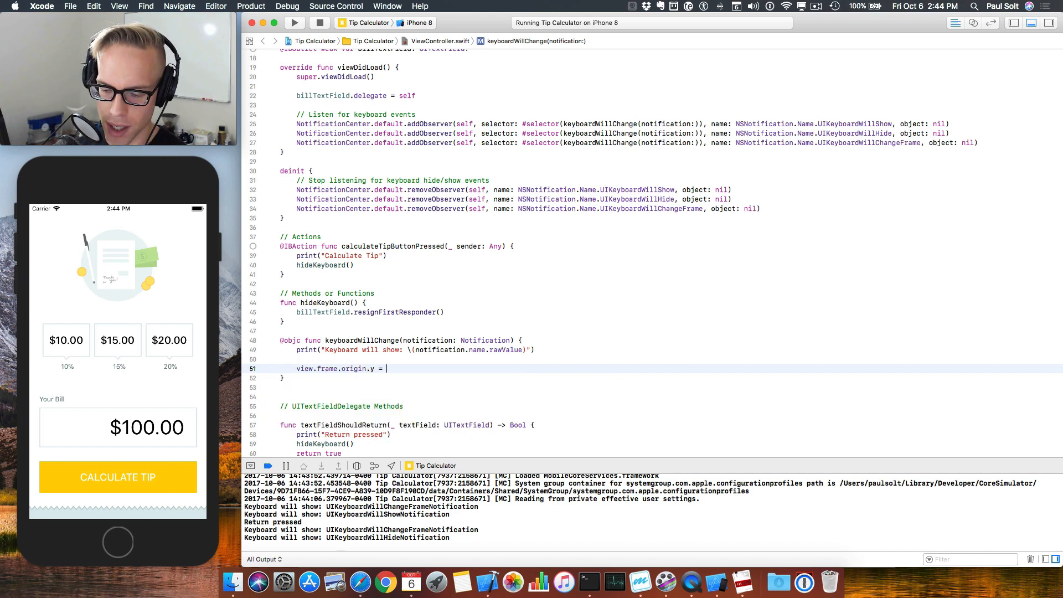
text(-3)
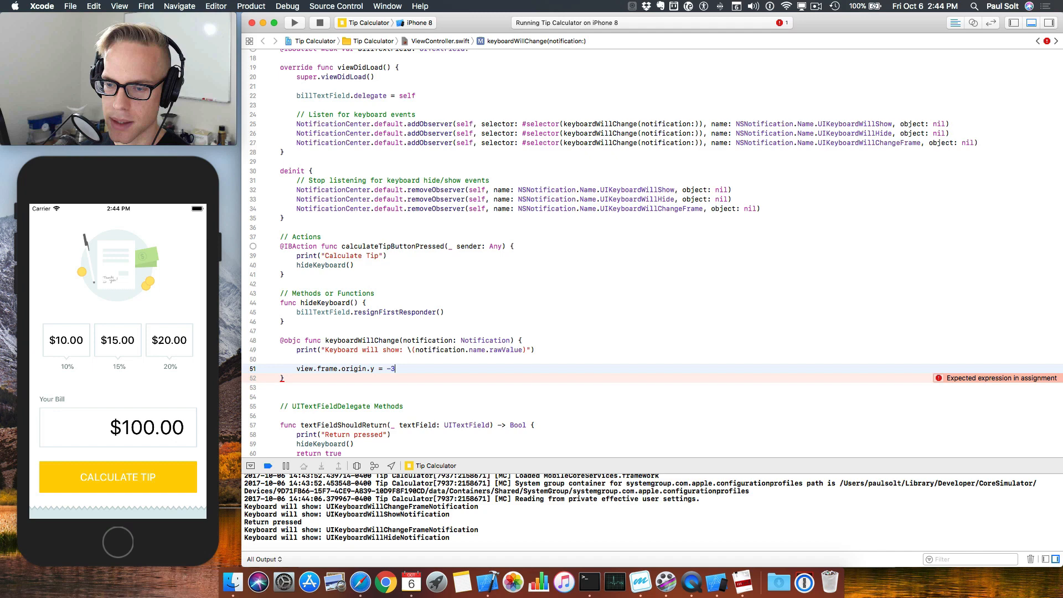
text(00)
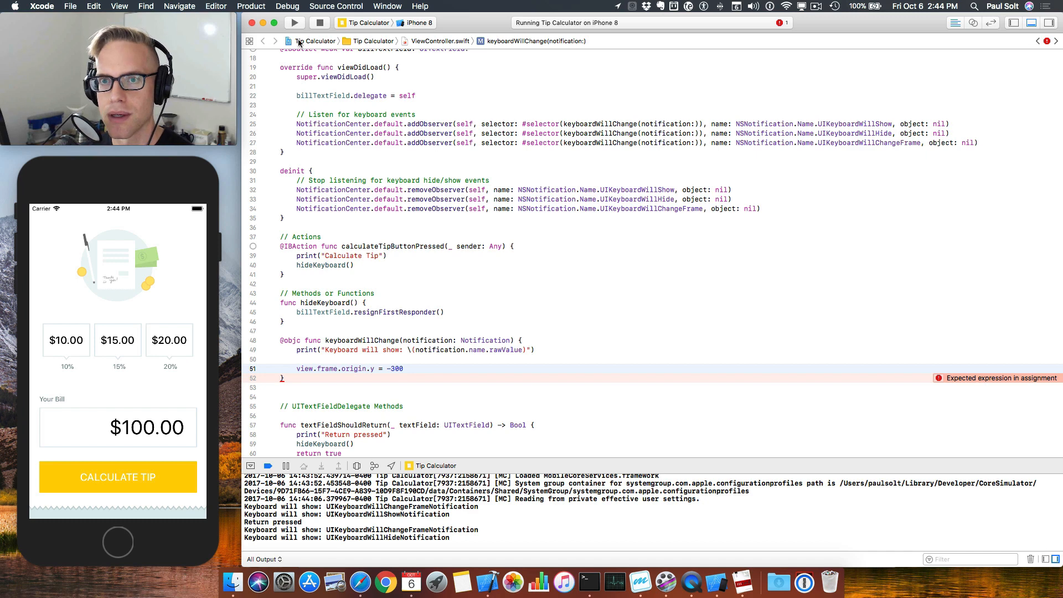
click(294, 22)
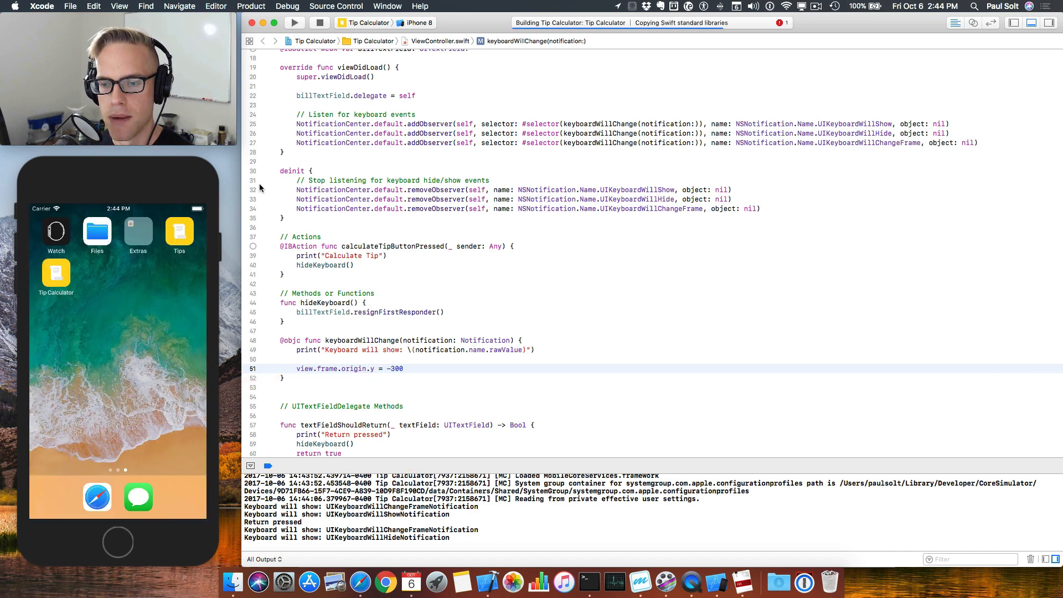
- Confirm the view shifts up above the keyboard, then relaunch the app from Xcode
click(294, 22)
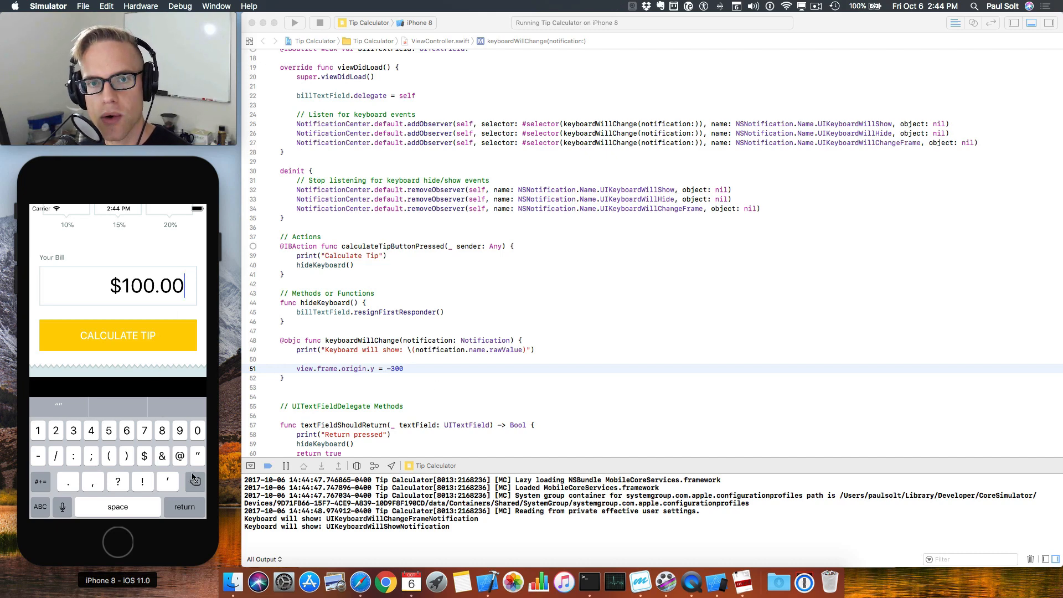
mouse_move(67, 392)
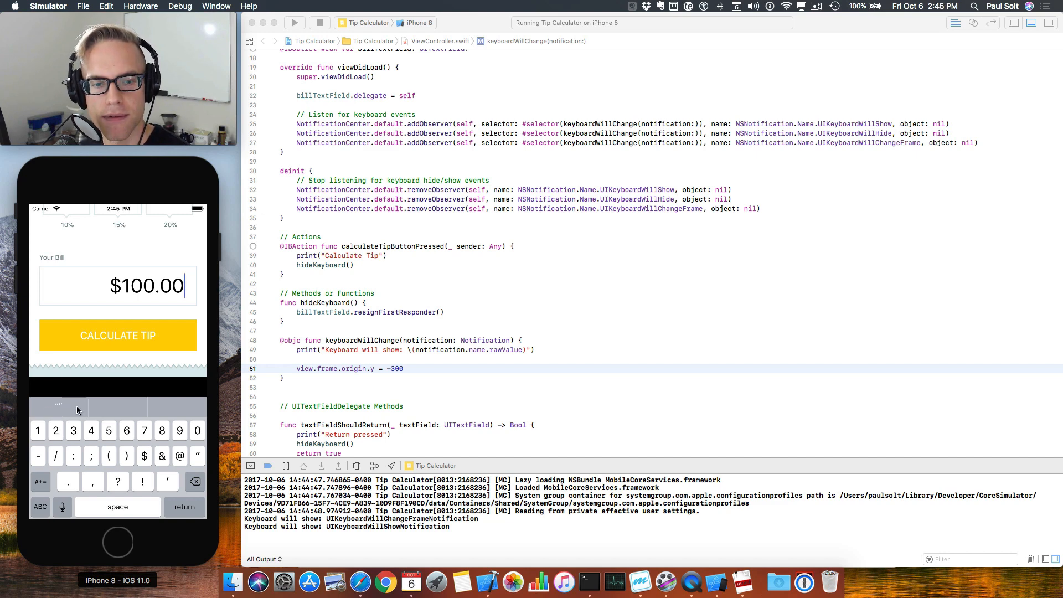
mouse_move(106, 447)
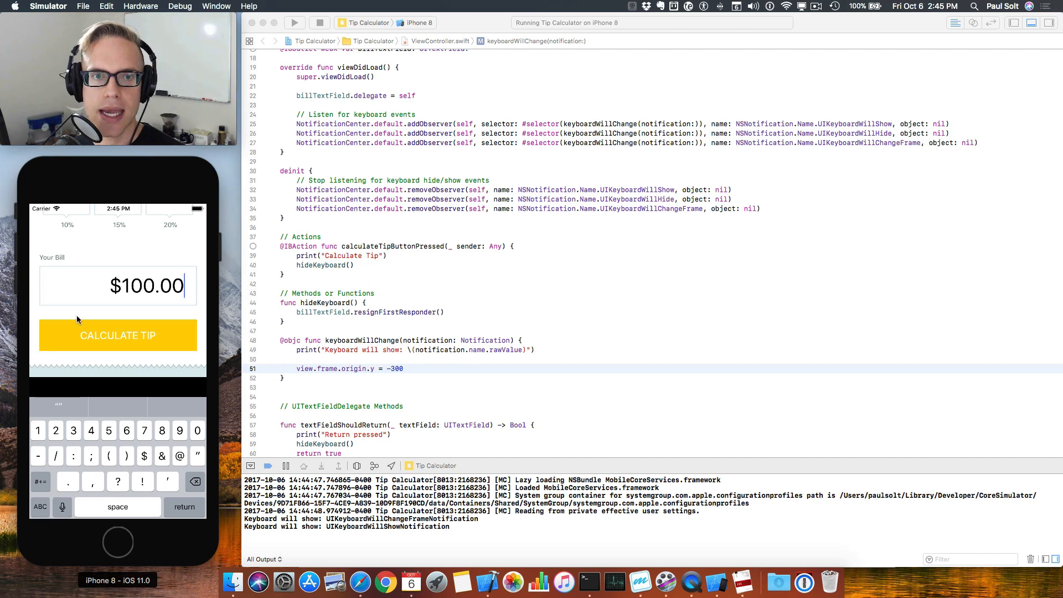
mouse_move(330, 360)
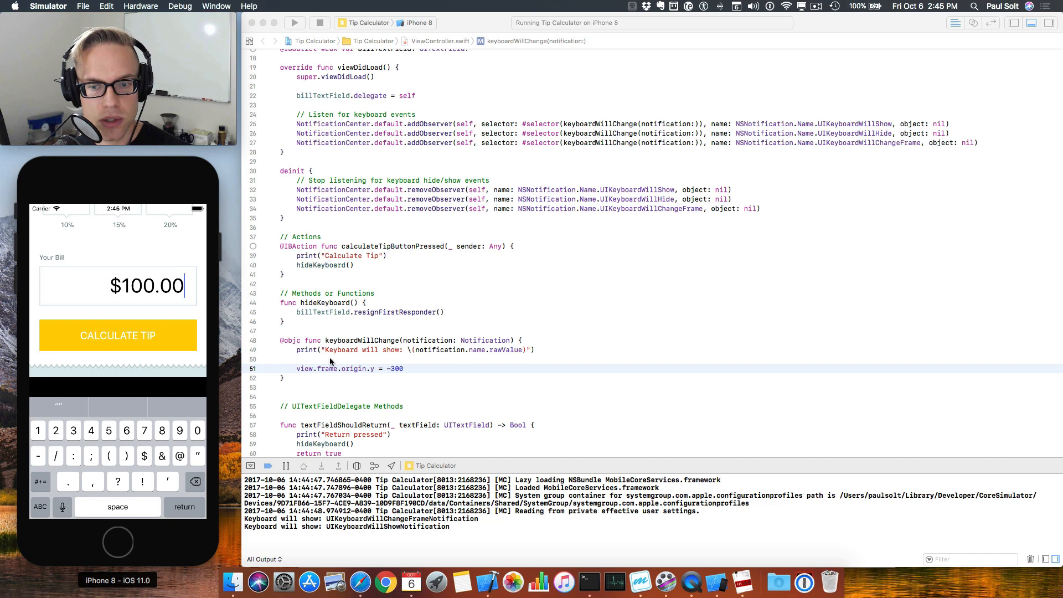
click(294, 22)
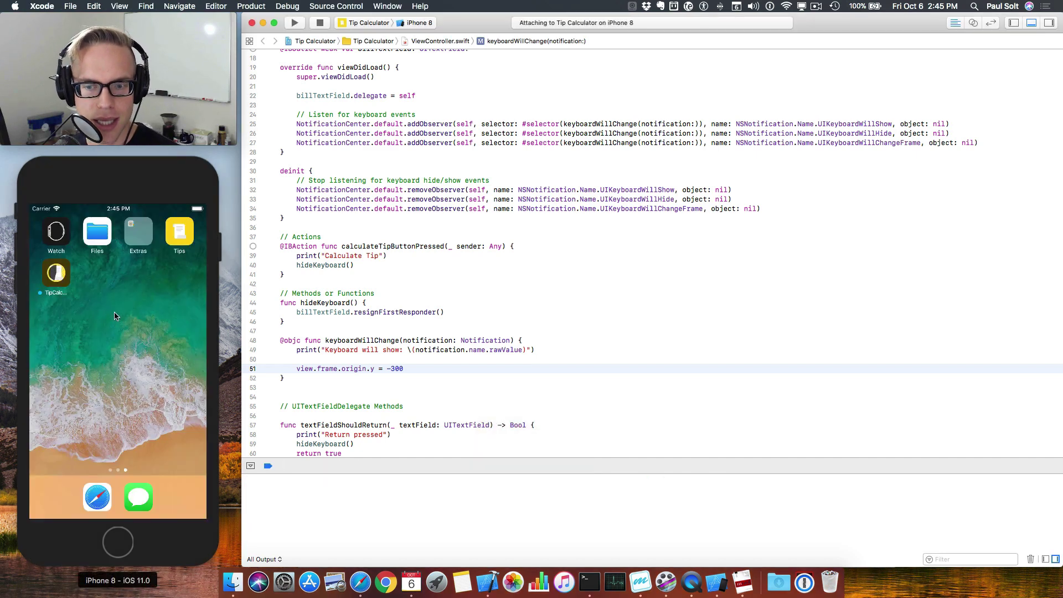
click(294, 22)
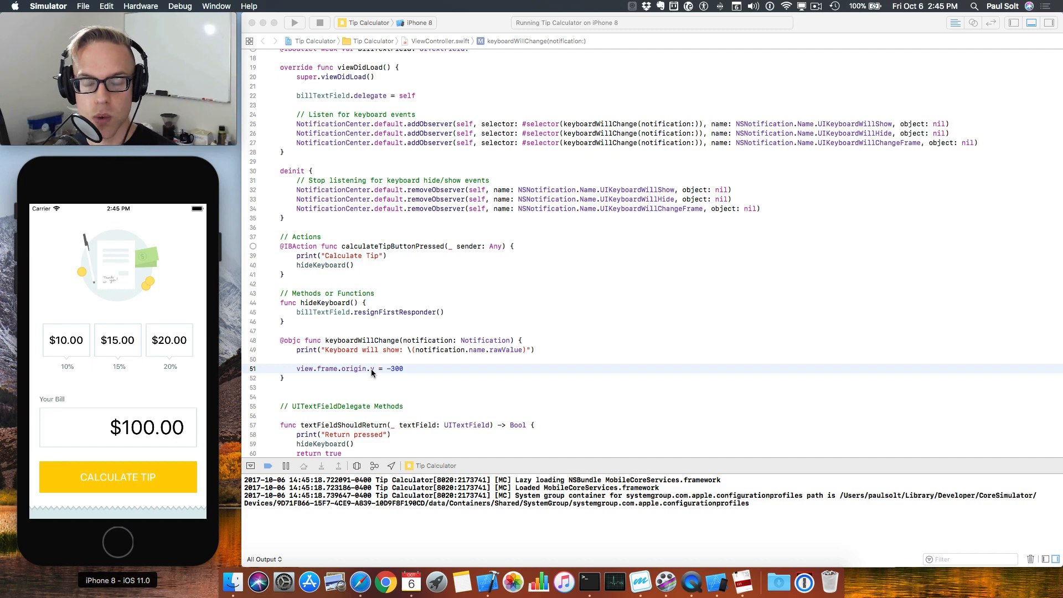
mouse_move(320, 403)
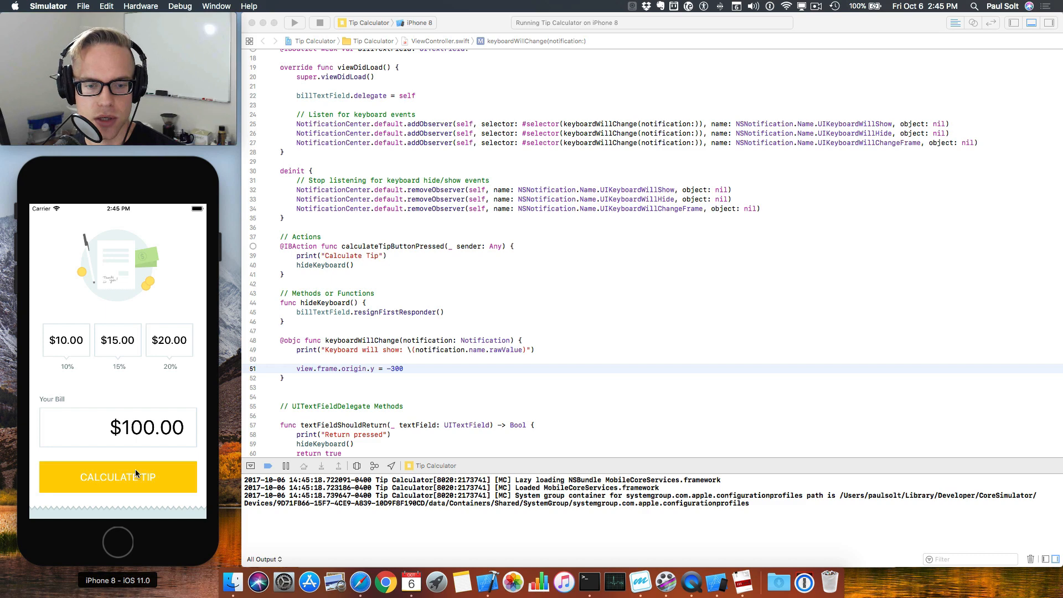
mouse_move(180, 431)
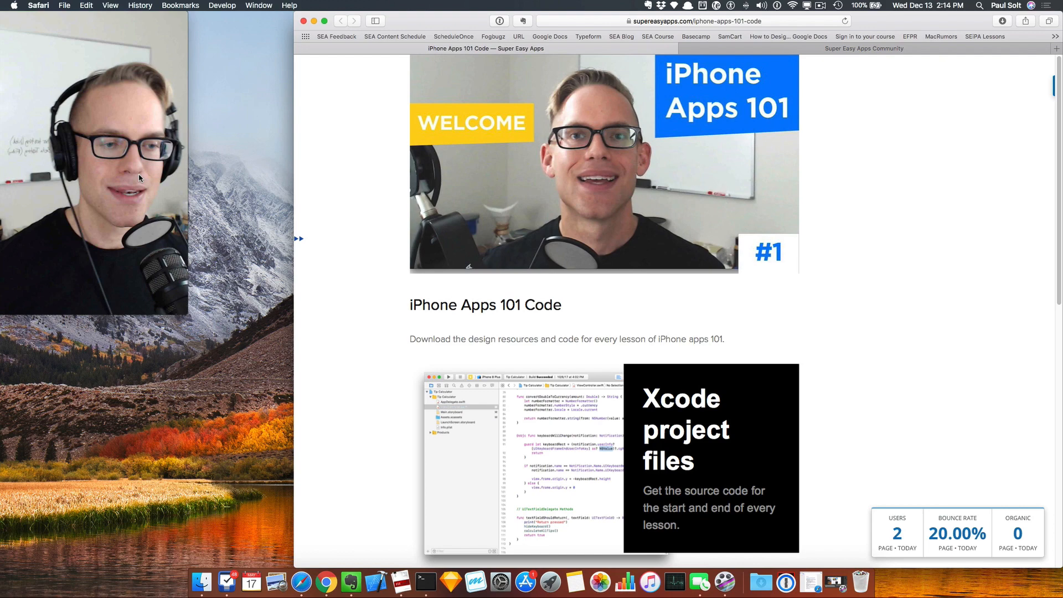
- Scroll down the iPhone Apps 101 Code page and submit the email with Download Now >>
scroll(down, 3)
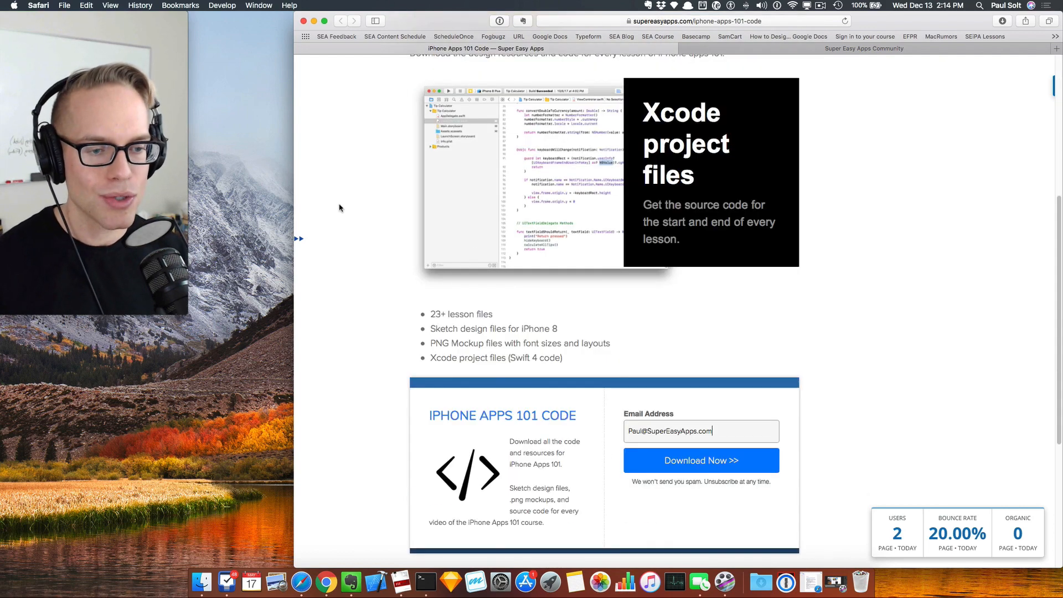
scroll(down, 3)
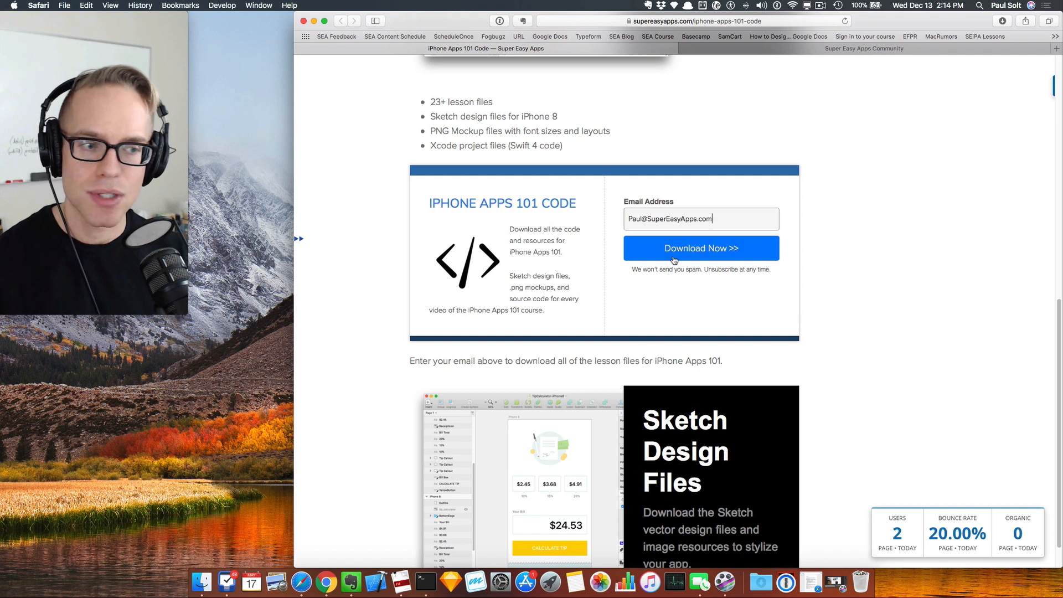
click(701, 247)
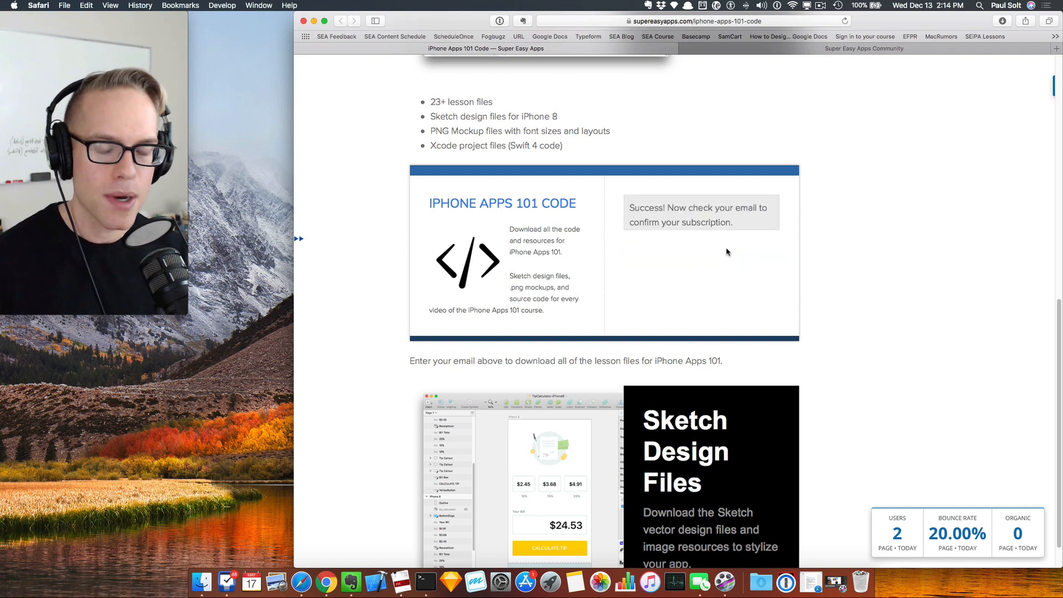